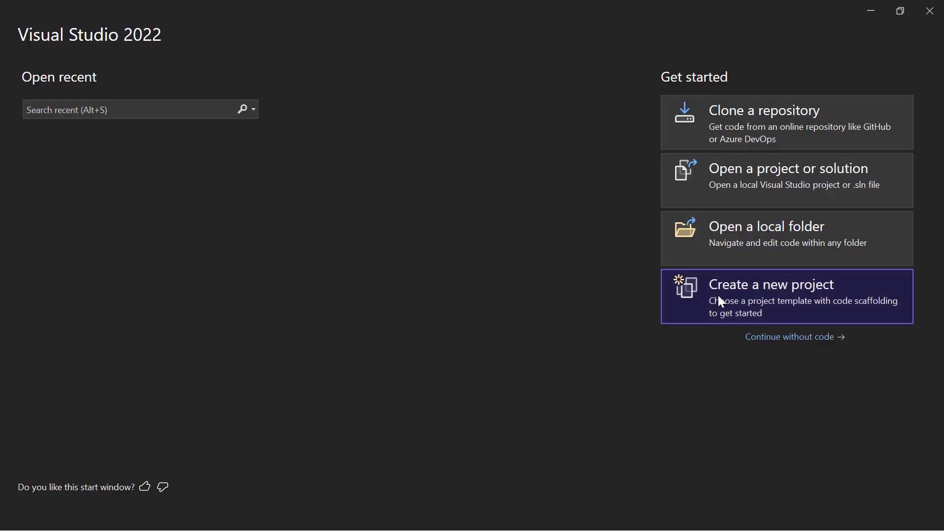
Start a new .NET MAUI App project called MapsExample, keeping the .NET 7.0 framework
left_click(771, 284)
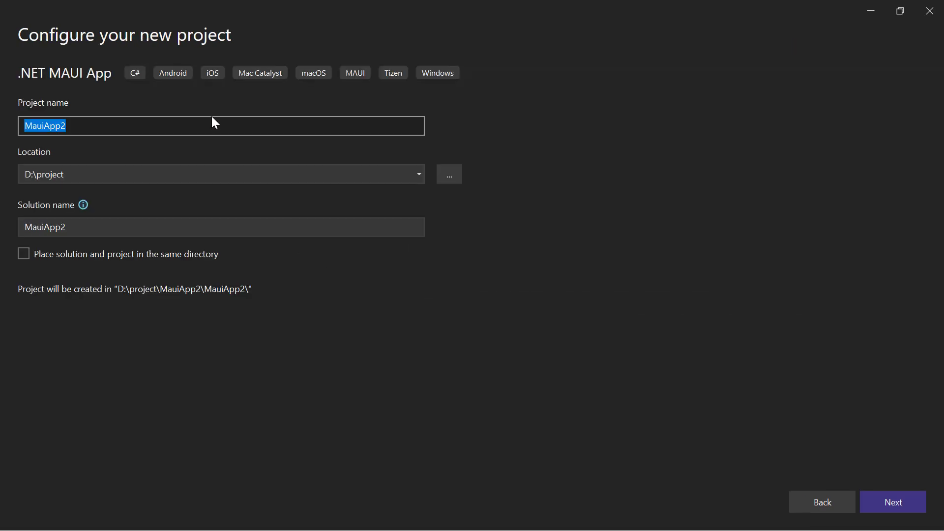
type("MapsExample")
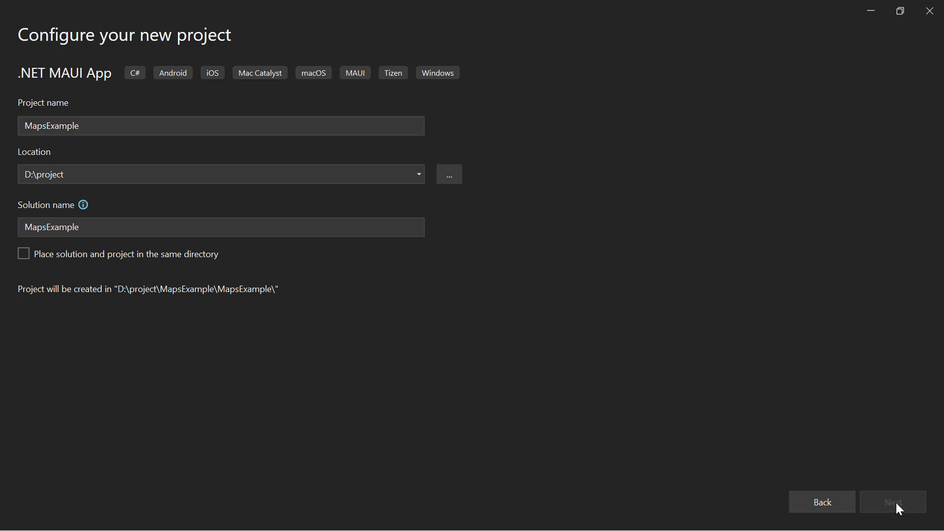
left_click(893, 501)
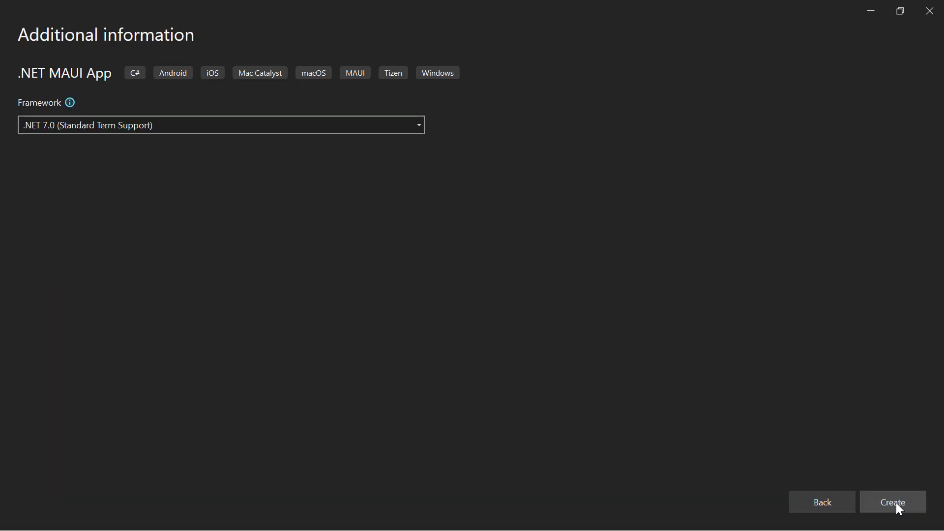
left_click(893, 502)
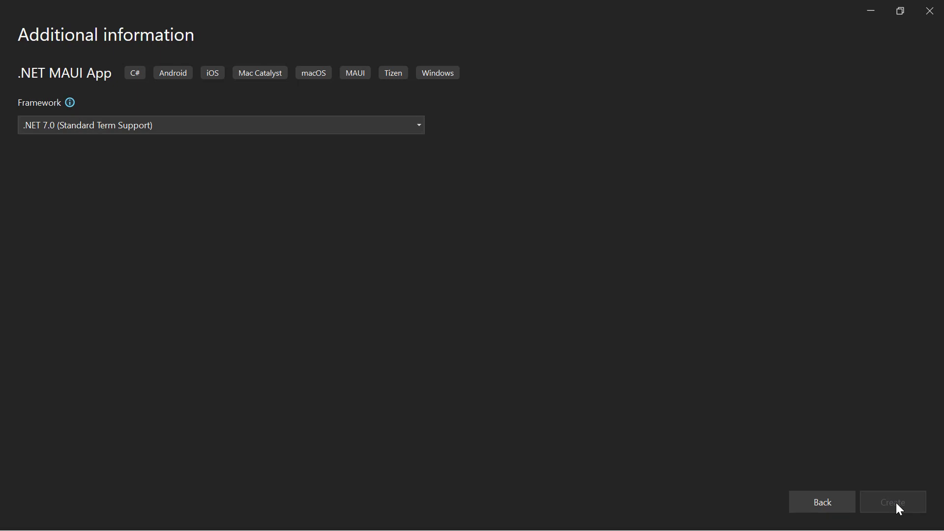
left_click(893, 502)
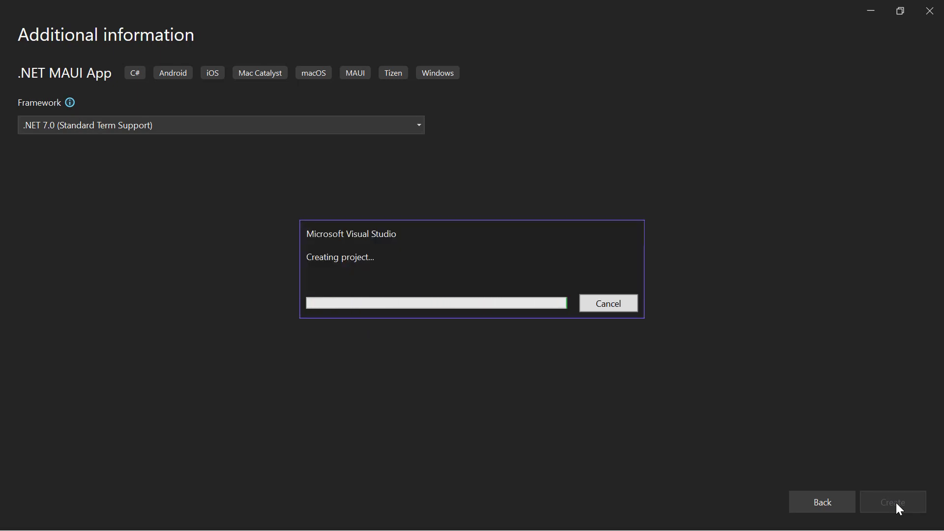
Debug the template app on the Pixel 5 API 30 Android emulator, then stop it
left_click(893, 501)
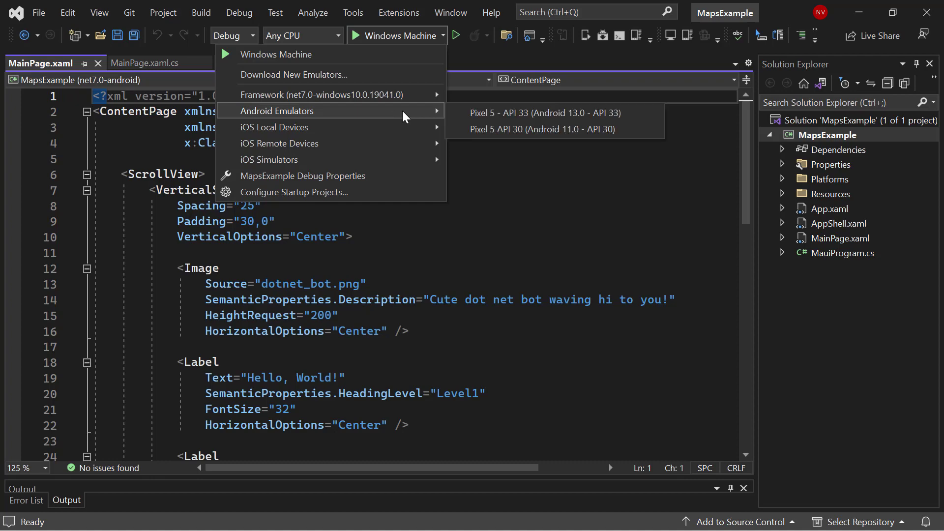
left_click(542, 129)
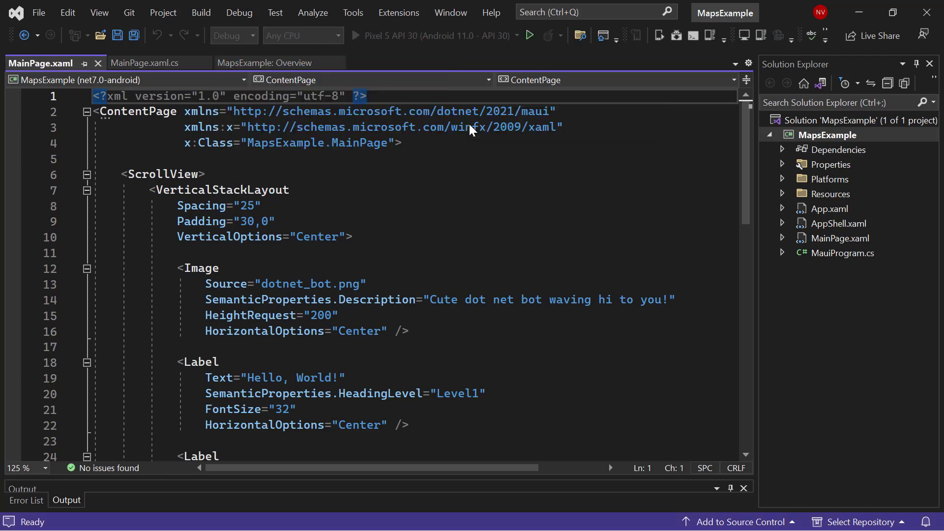
left_click(529, 34)
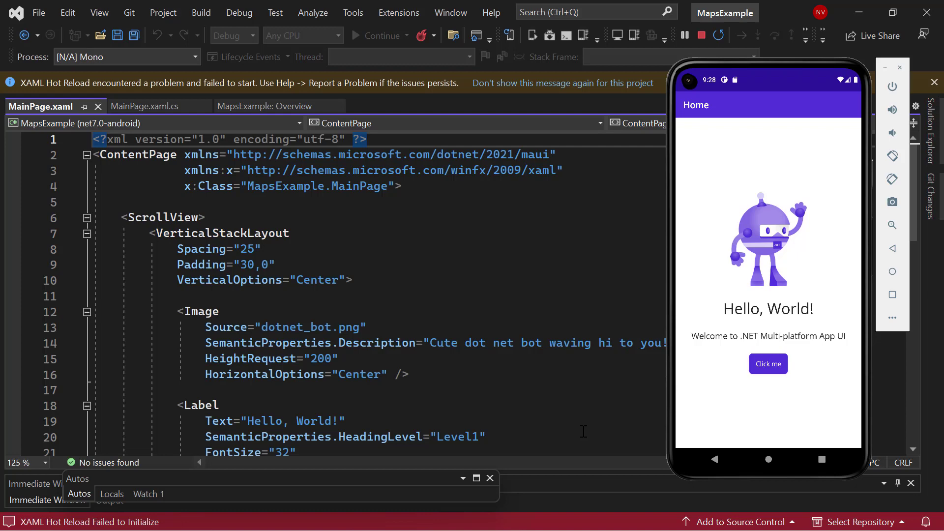
left_click(701, 36)
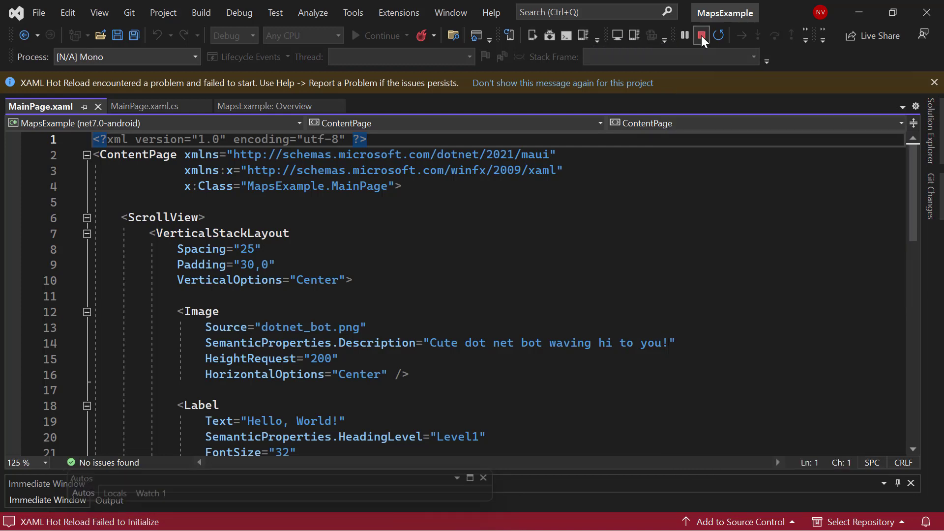
Install the Syncfusion.Maui.Maps 21.2.4 NuGet package with its Syncfusion.Maui.Core dependency
right_click(843, 135)
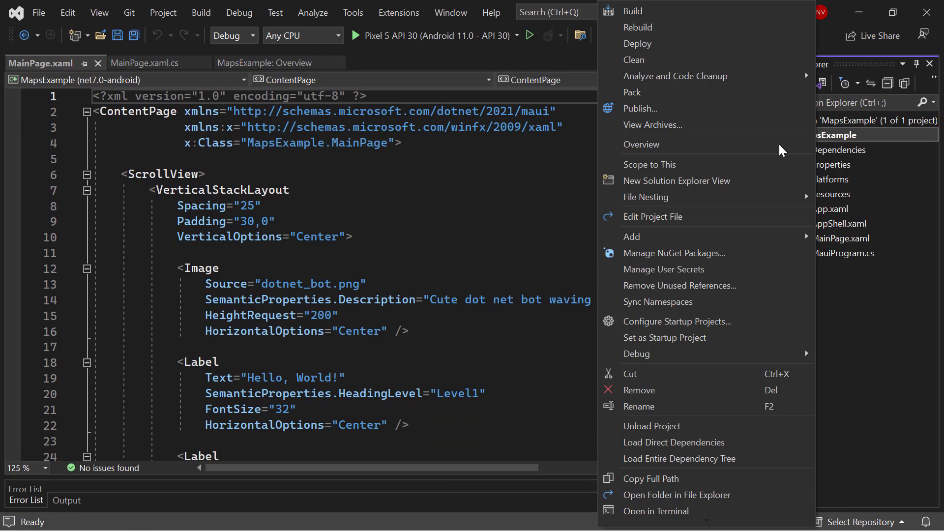
left_click(674, 253)
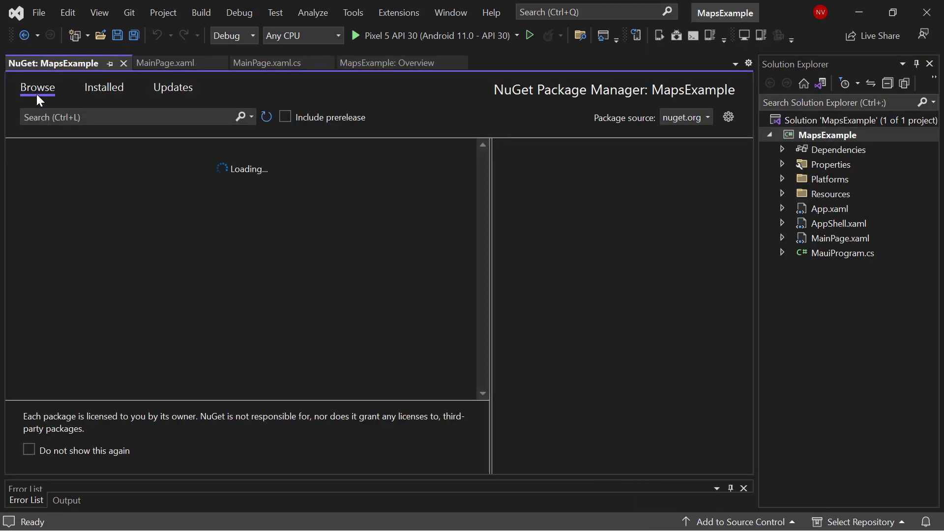
left_click(120, 117)
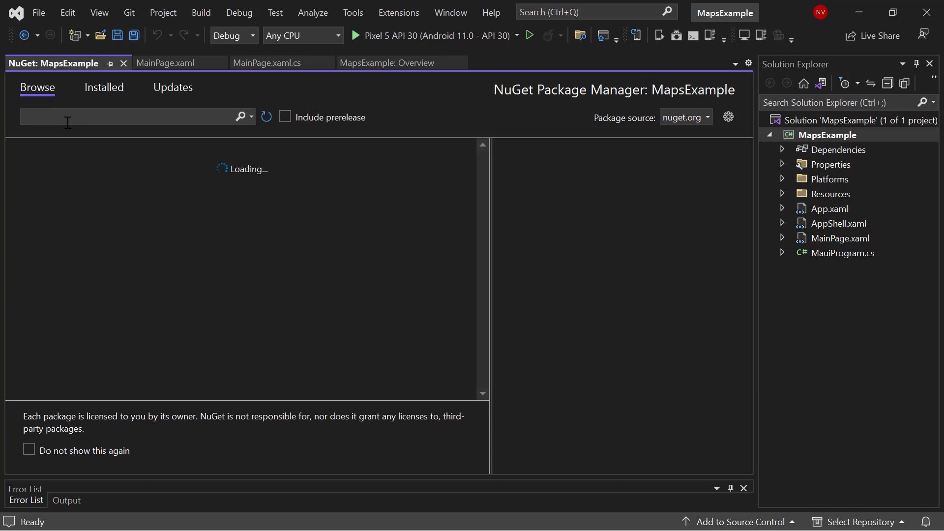
type("Sy")
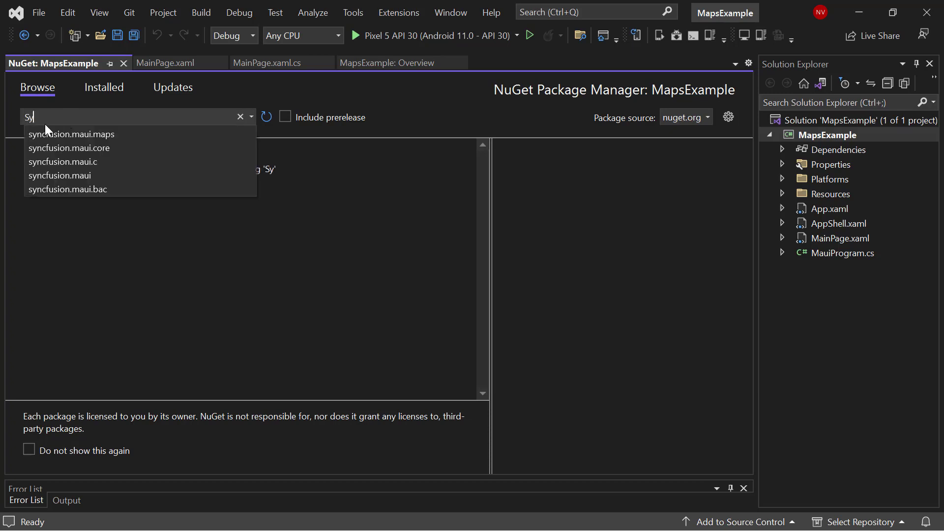
left_click(70, 134)
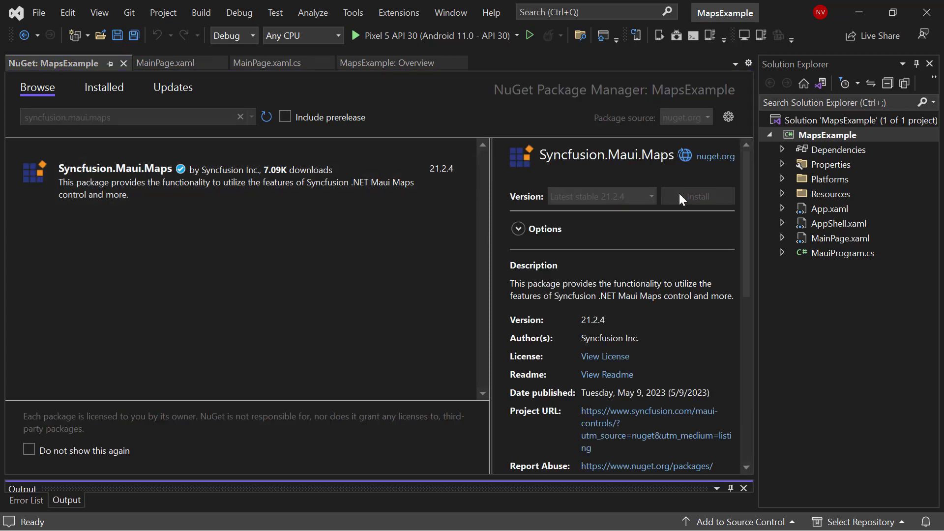
left_click(697, 196)
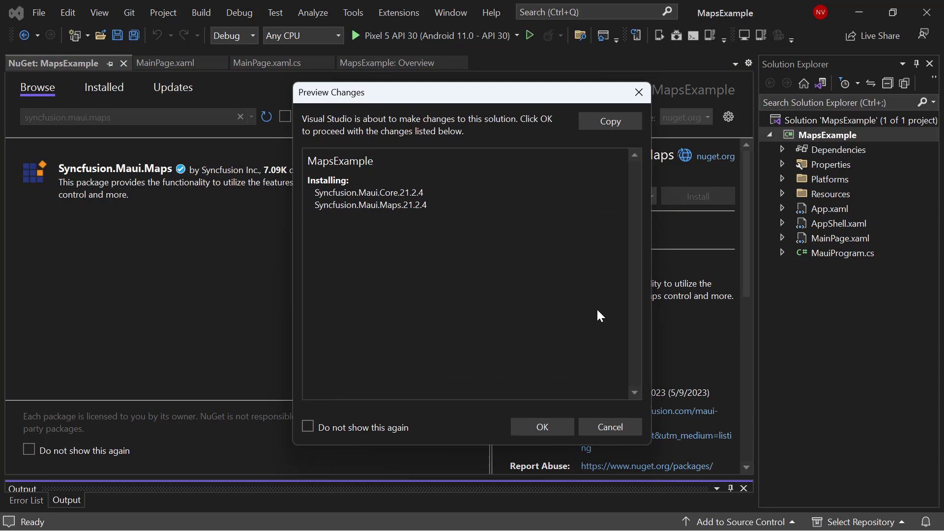
left_click(541, 427)
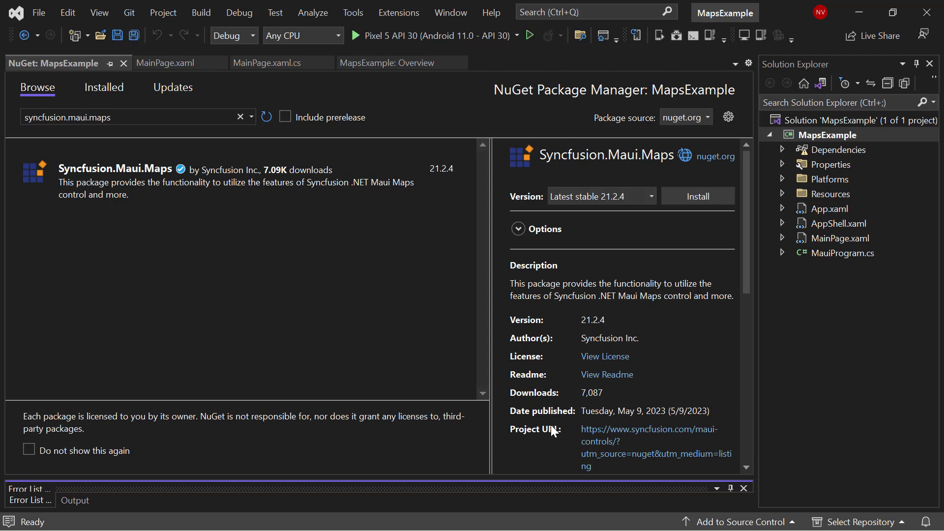
left_click(696, 196)
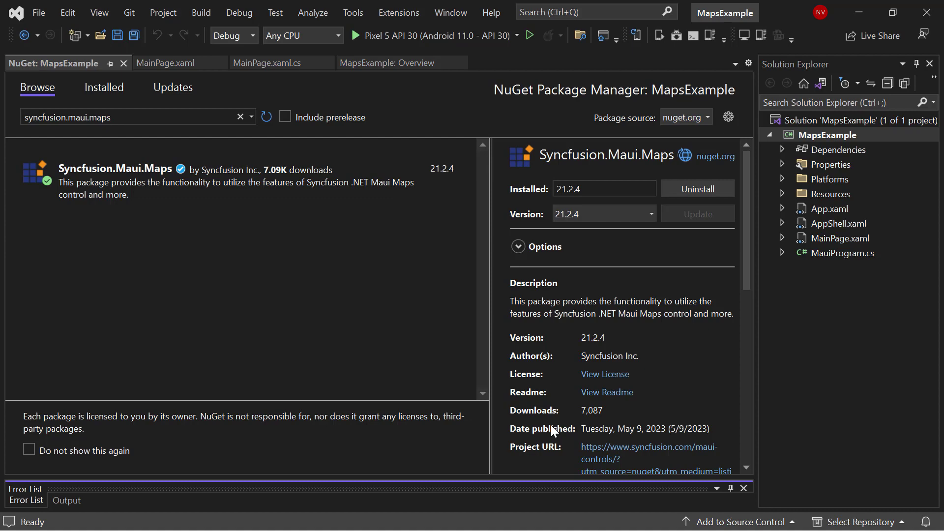
left_click(783, 209)
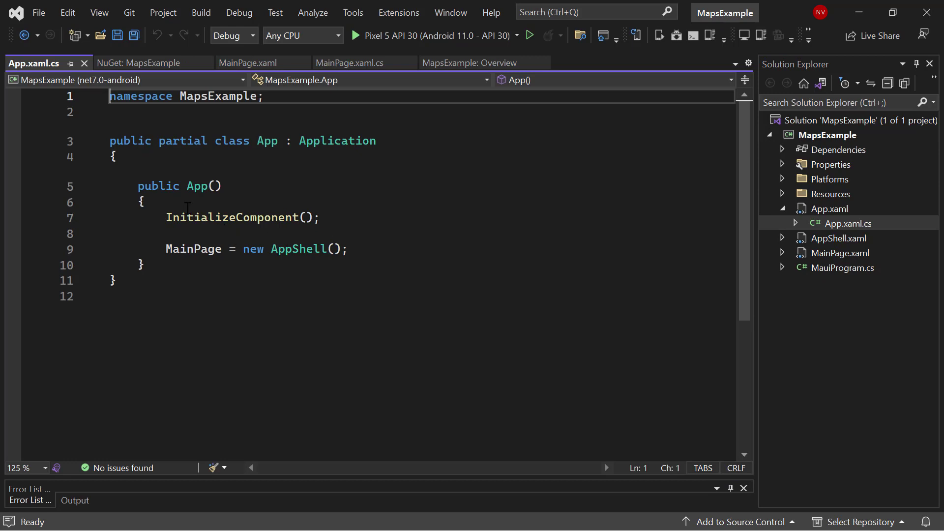
Add Syncfusion.Licensing.SyncfusionLicenseProvider.RegisterLicense() before InitializeComponent() in the App constructor
type("Syncfusion.Licensing.SyncfusionLicenseProvider")
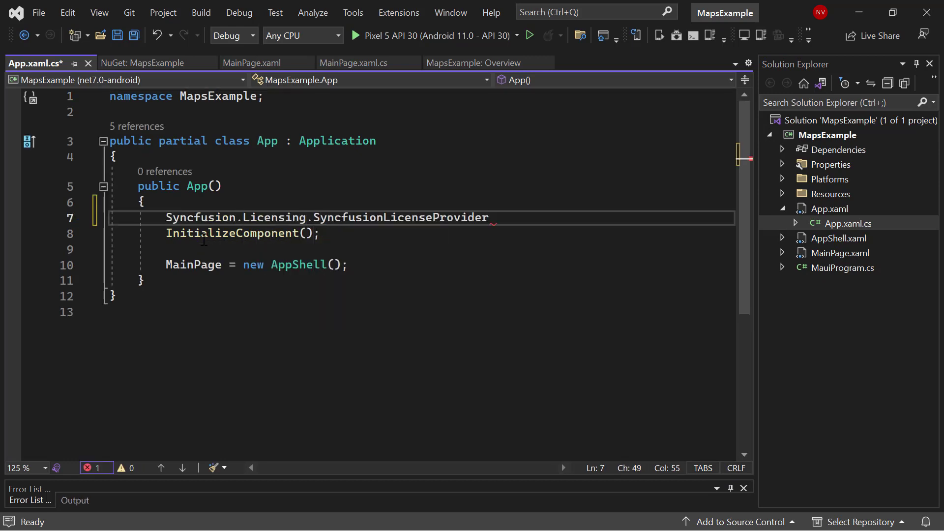
type(".RegisterLicense()")
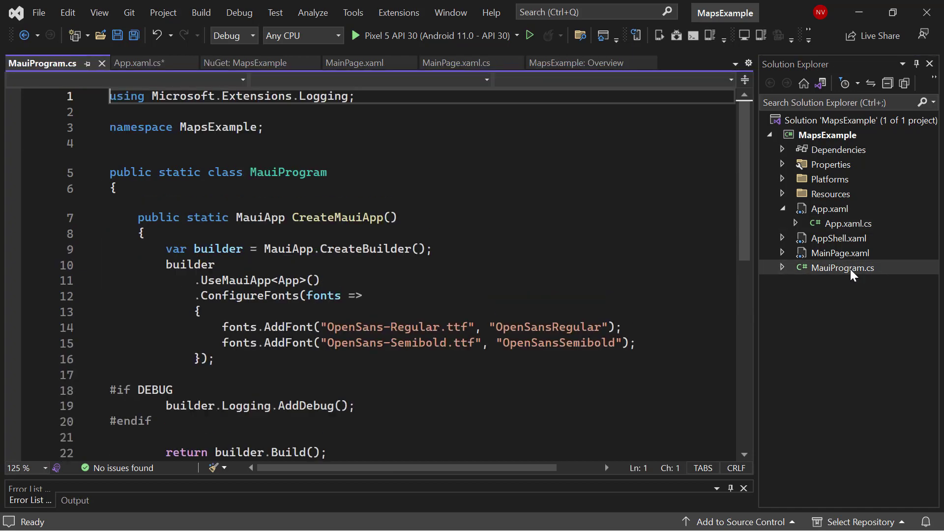
Add using Syncfusion.Maui.Core.Hosting and chain .ConfigureSyncfusionCore() after .UseMauiApp<App>()
type("usin")
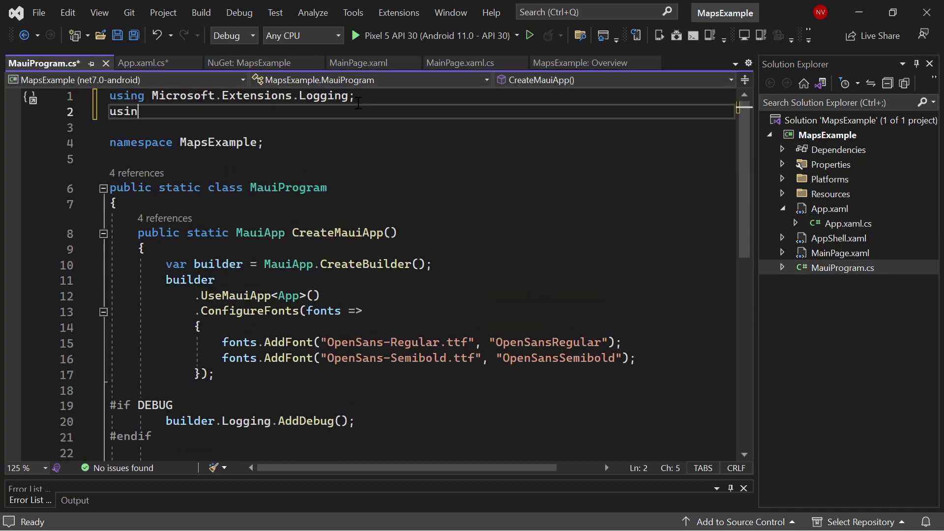
type("g Syncfusion.Maui")
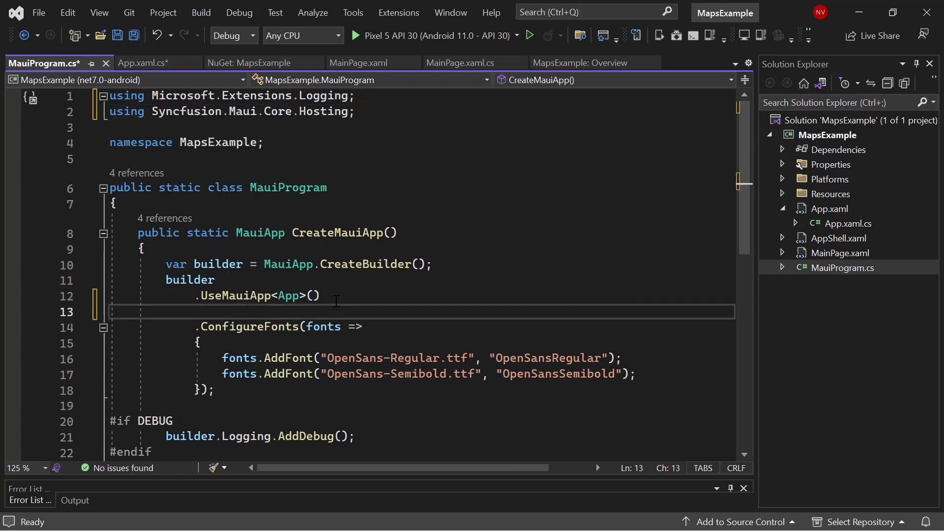
type(".ConfigureSyncfusionCore(")
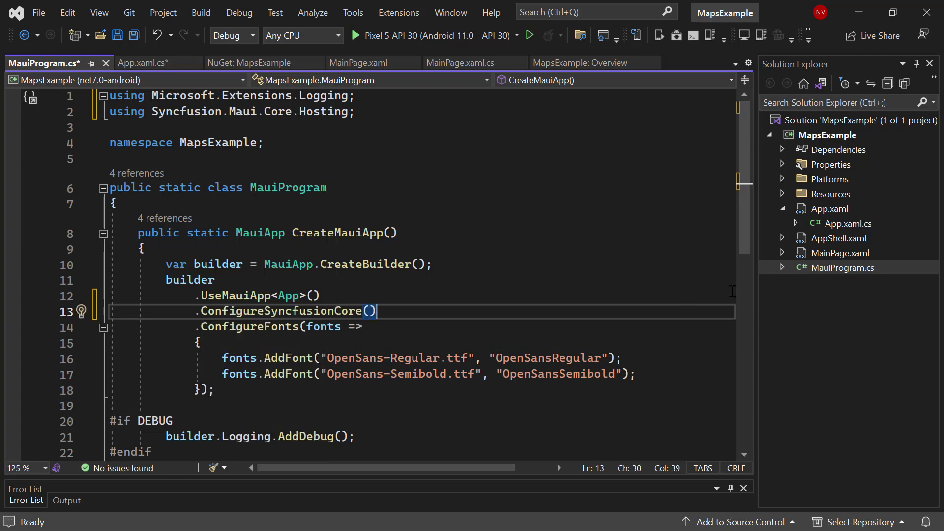
Add xmlns:map for Syncfusion.Maui.Maps and xmlns:local="clr-namespace:MapsExample" to MainPage's ContentPage
left_click(357, 62)
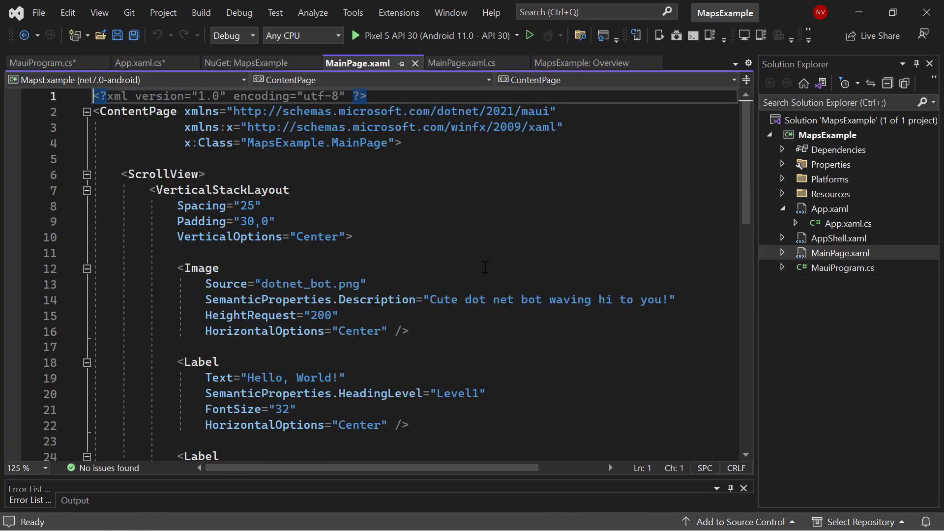
left_click(397, 142)
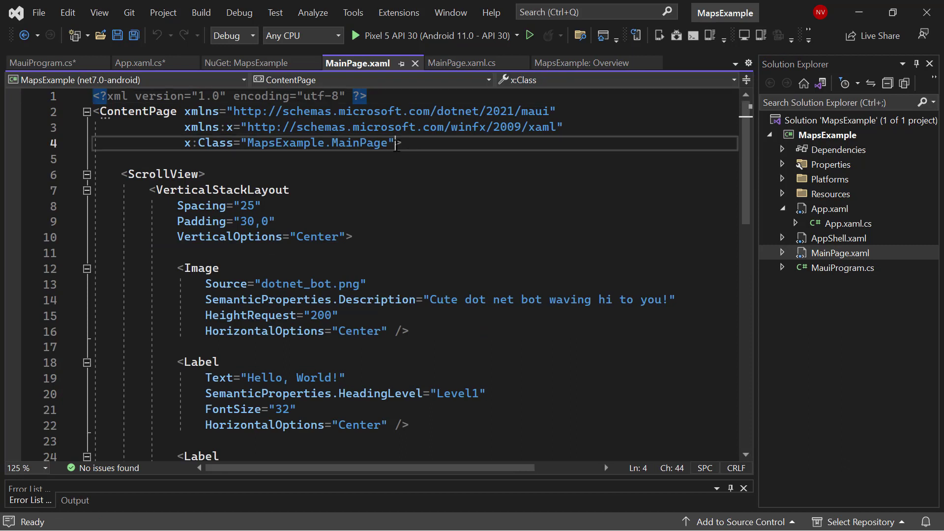
type("xmlns:map=\"clr-namespace:Syncfusion.Maui.Maps;assembly=Syncfusion.Maui.Maps\"")
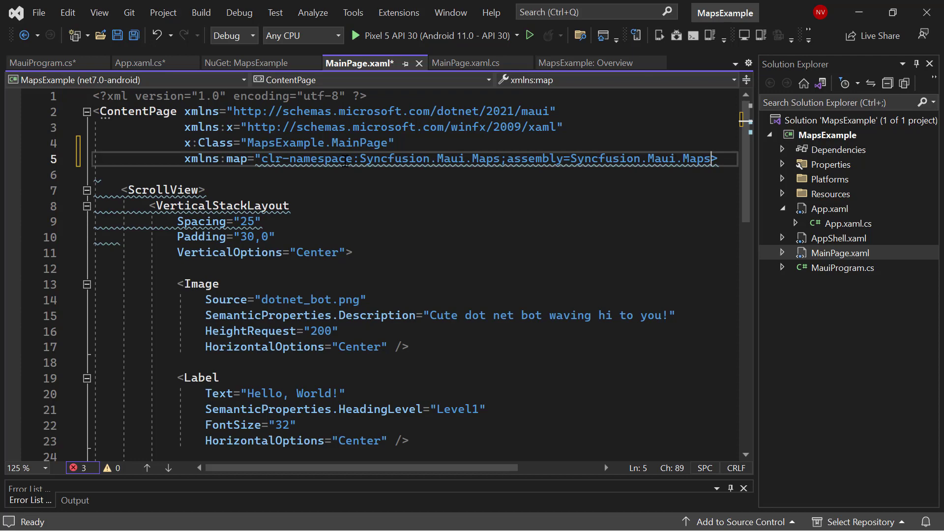
type("xmlns>")
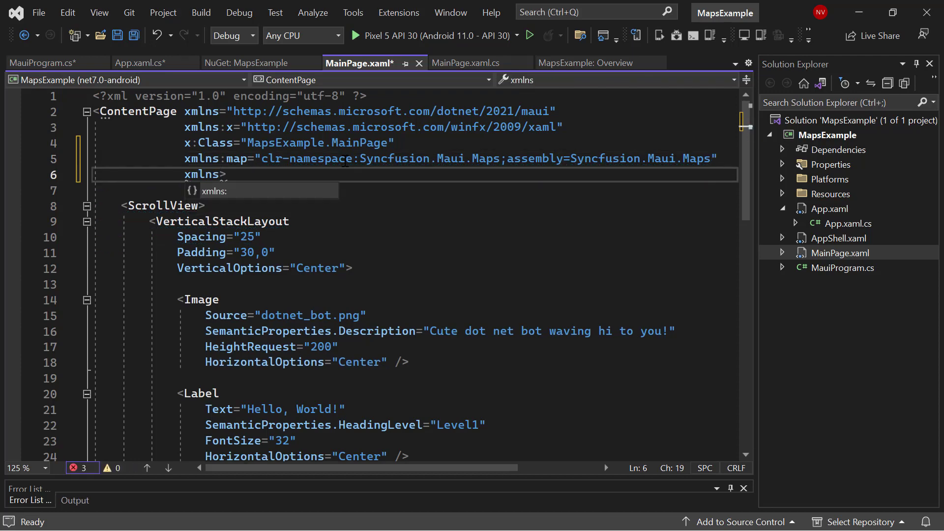
type(":loca")
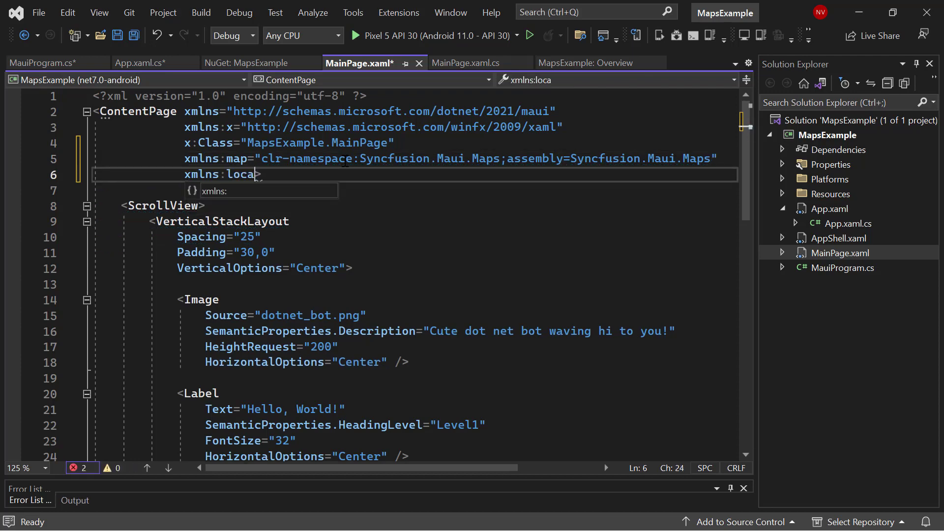
type("l=\"\"")
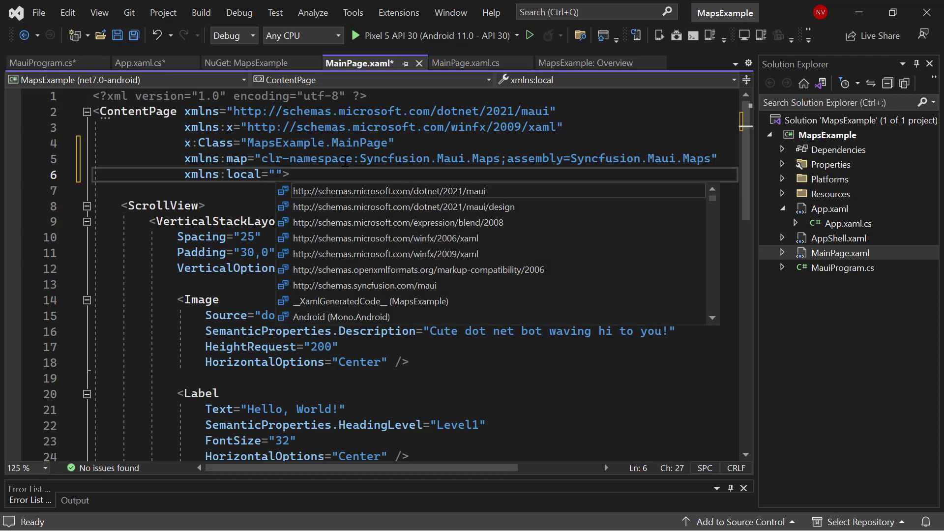
type("clr-namespace:MapsExample")
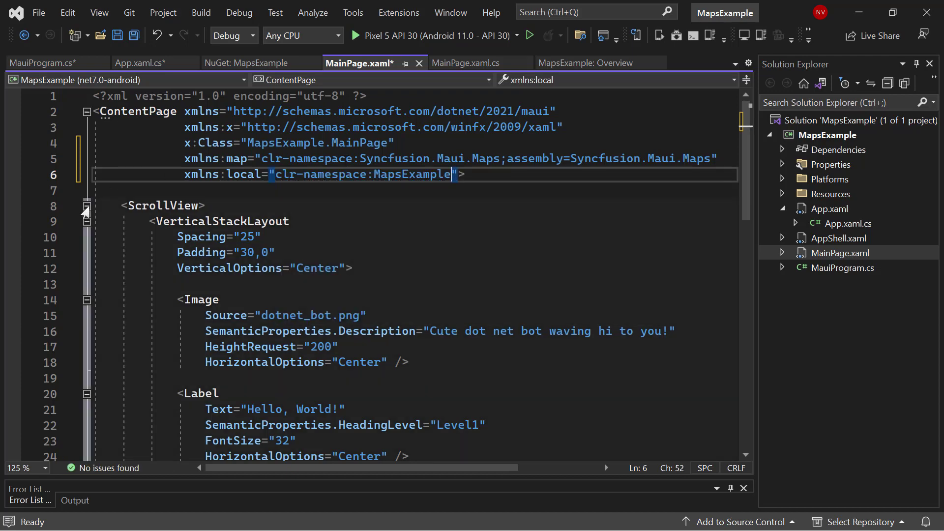
Delete the default ScrollView and add a map:SfMaps element with a Layer section
left_click(86, 206)
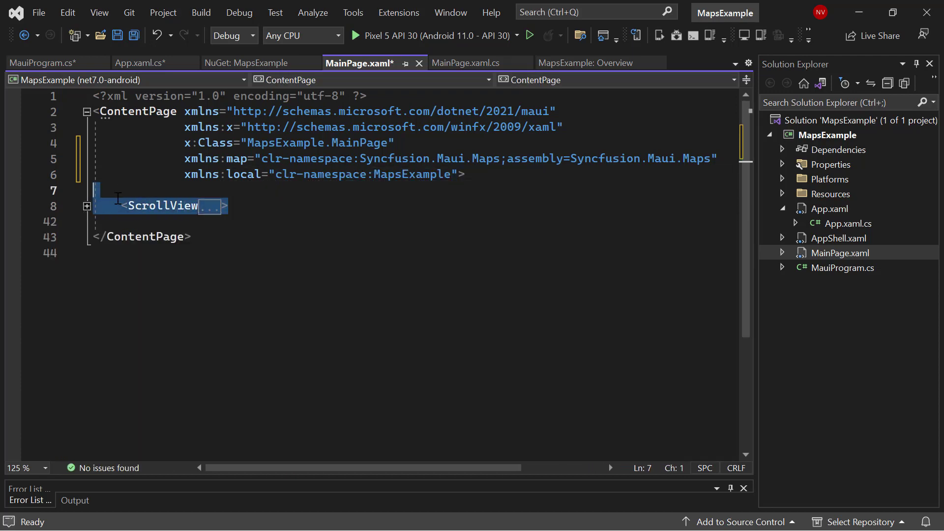
key("Delete")
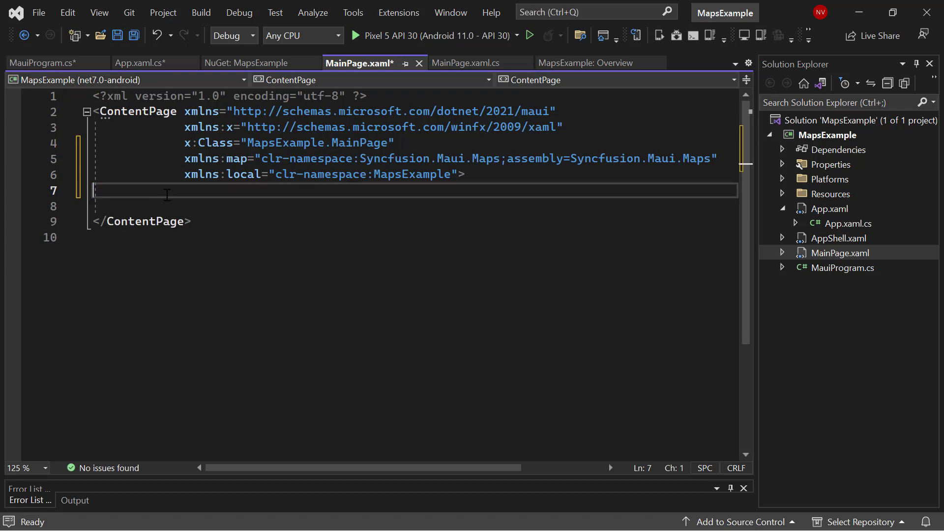
type("<map:SfMaps")
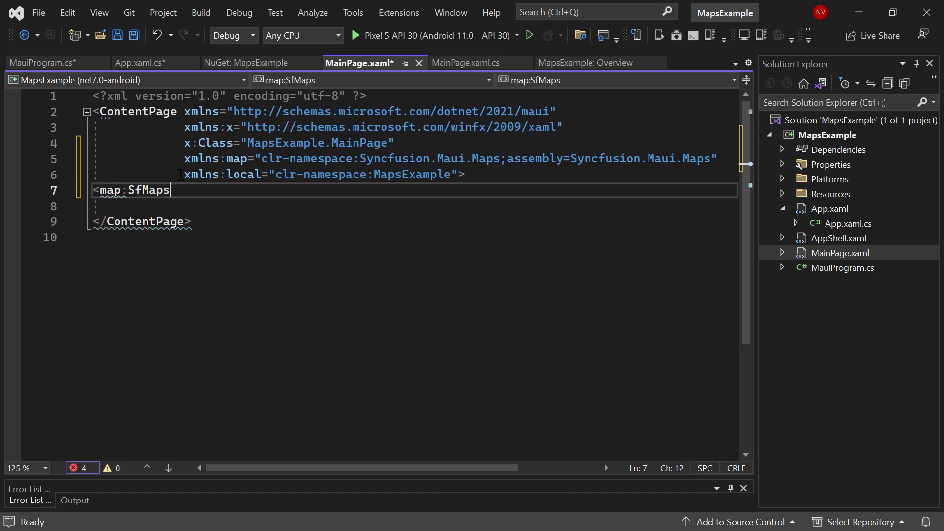
type(">")
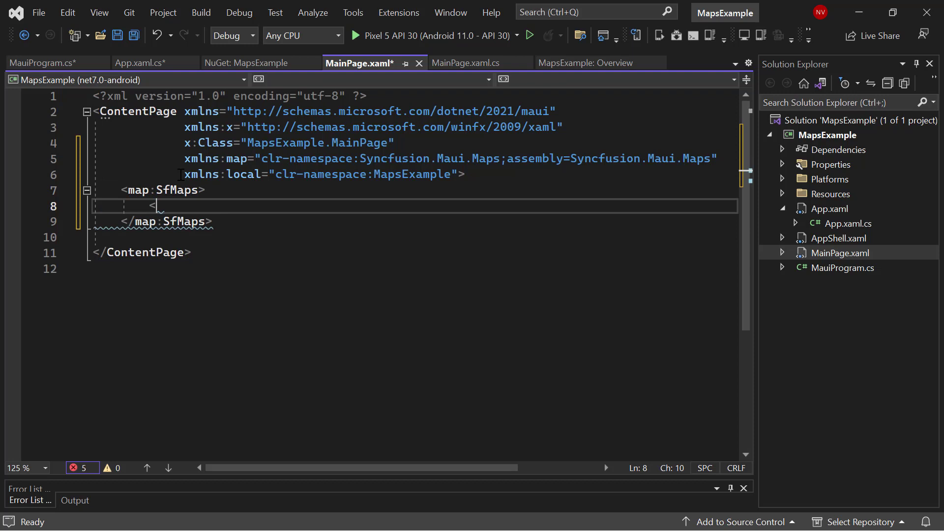
type("map:SfMaps.Layer>")
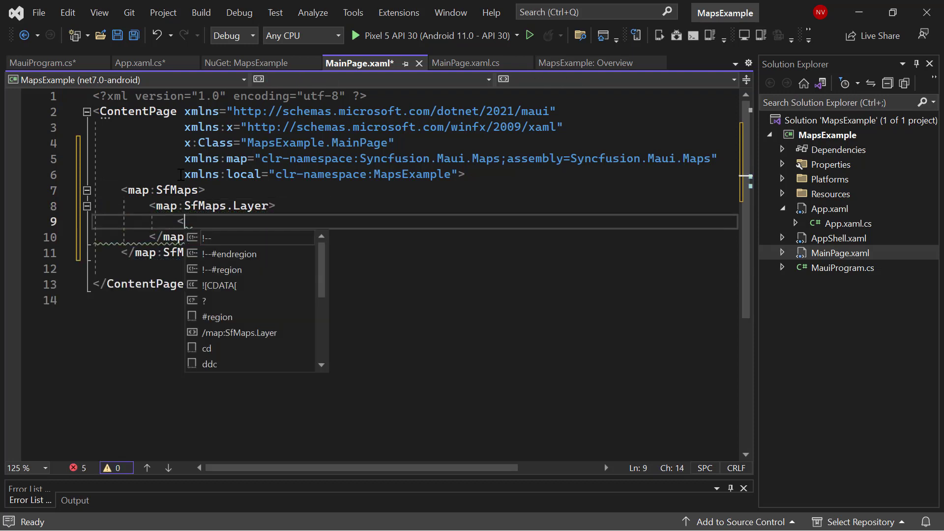
type("m")
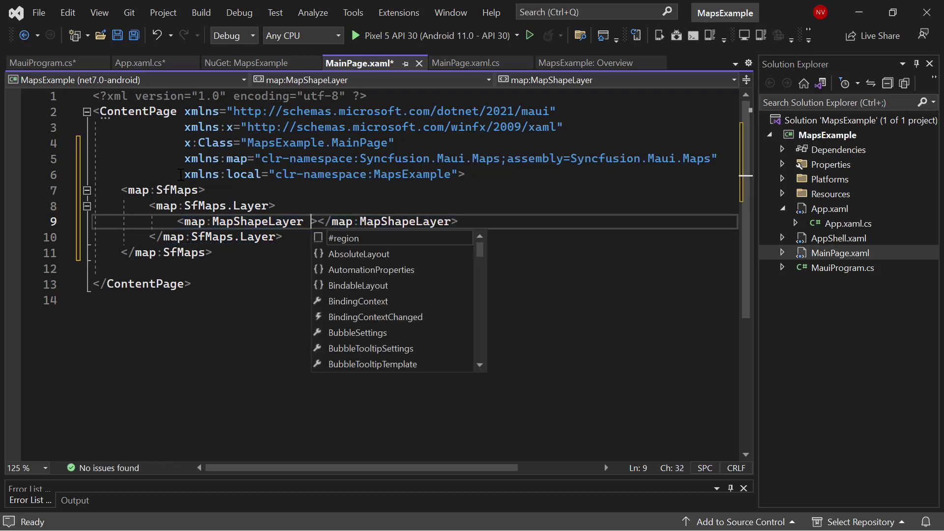
type("Sha")
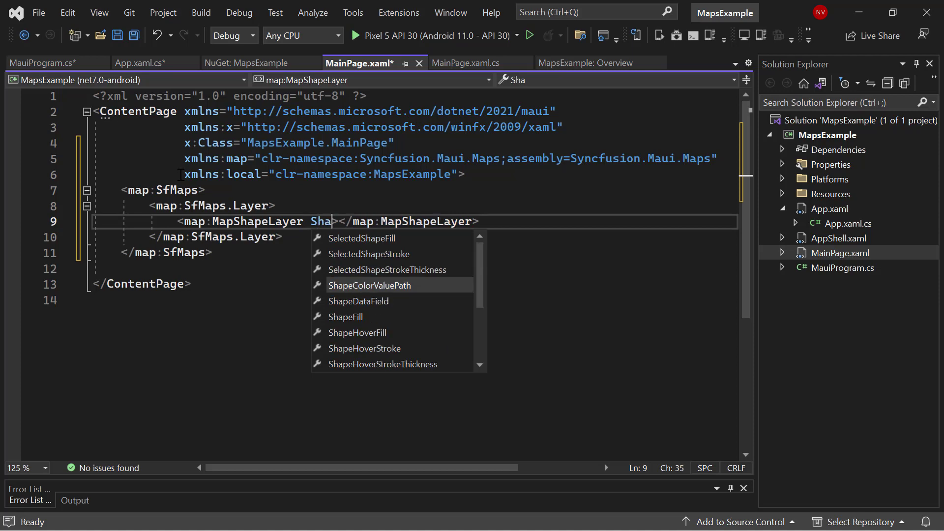
type("pesSource=\"")
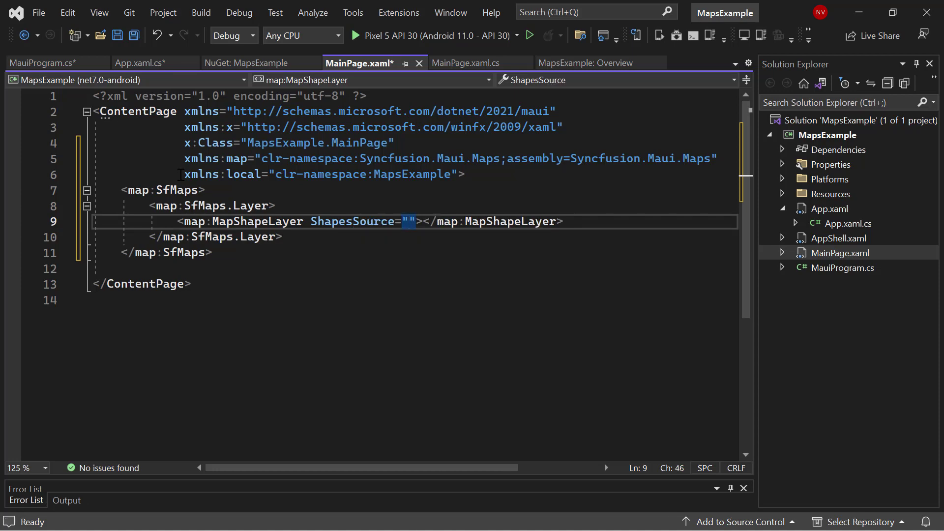
type("https://cdn.syncfusion.com/maps/map-data/world-map.json")
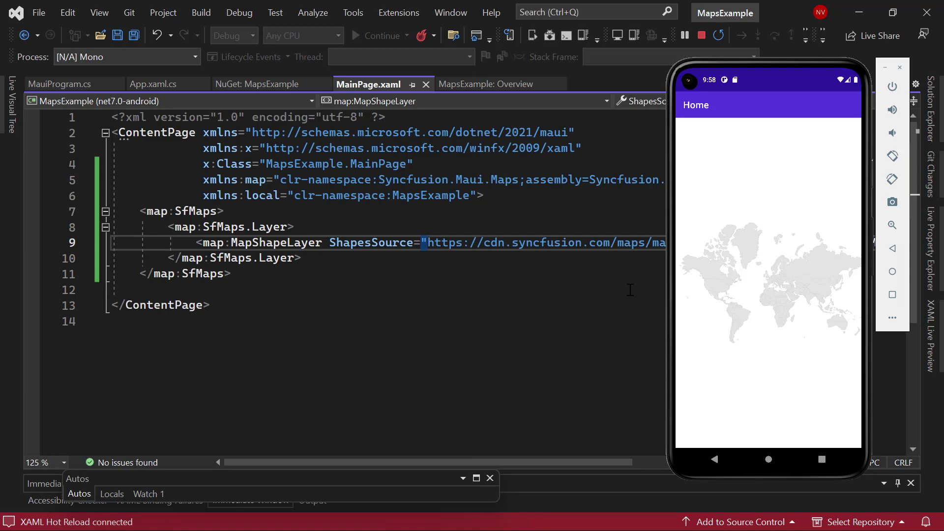
mouse_move(703, 349)
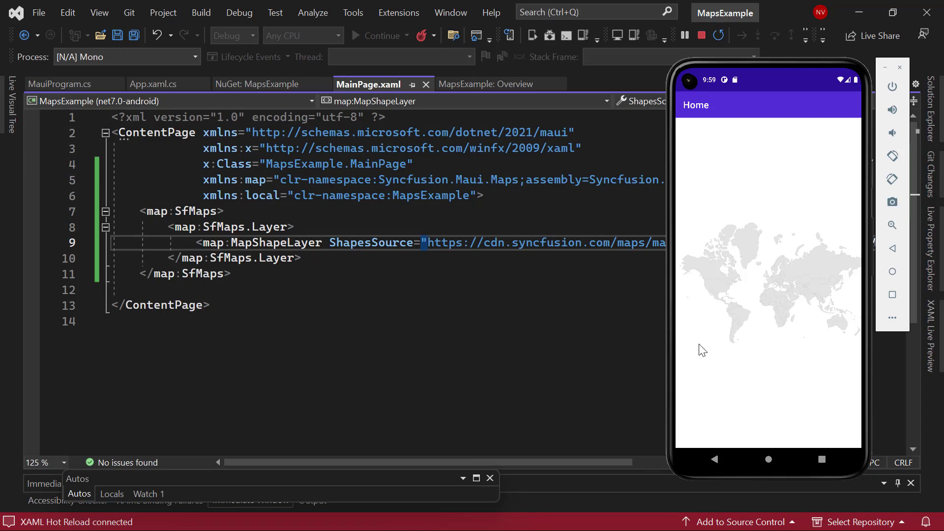
mouse_move(726, 352)
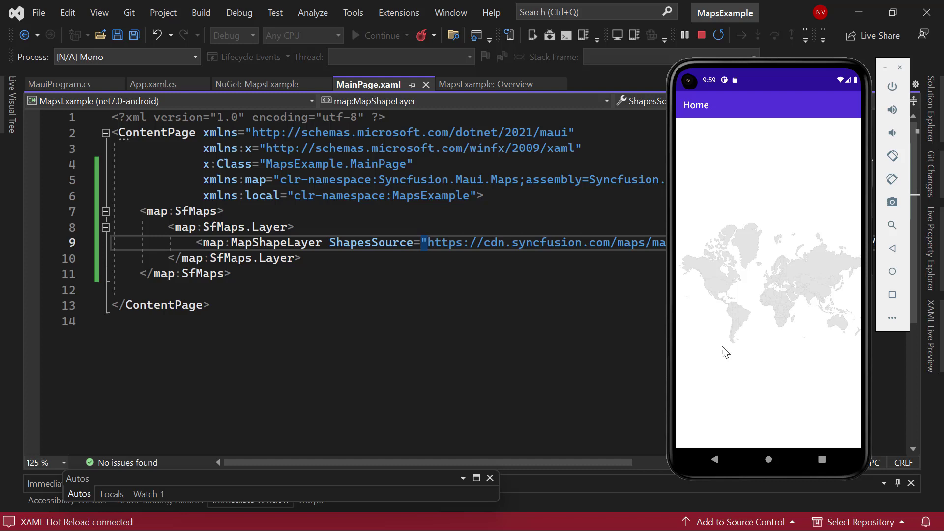
mouse_move(866, 286)
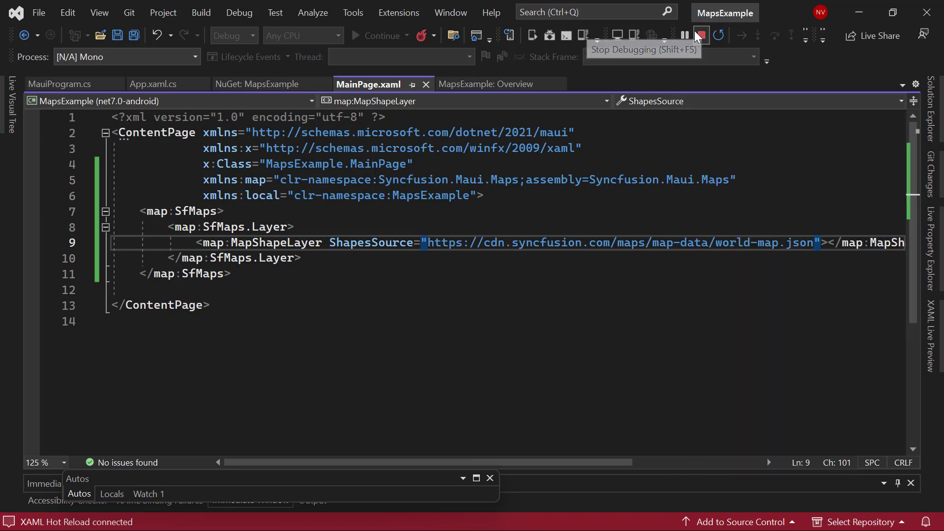
Stop debugging and add a public Model class with Value, Country, Population and Density
left_click(701, 35)
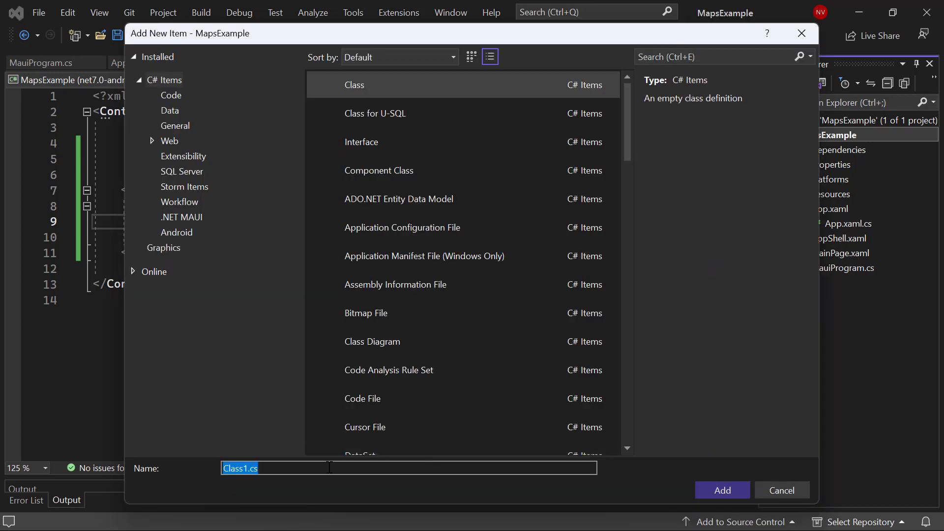
left_click(721, 491)
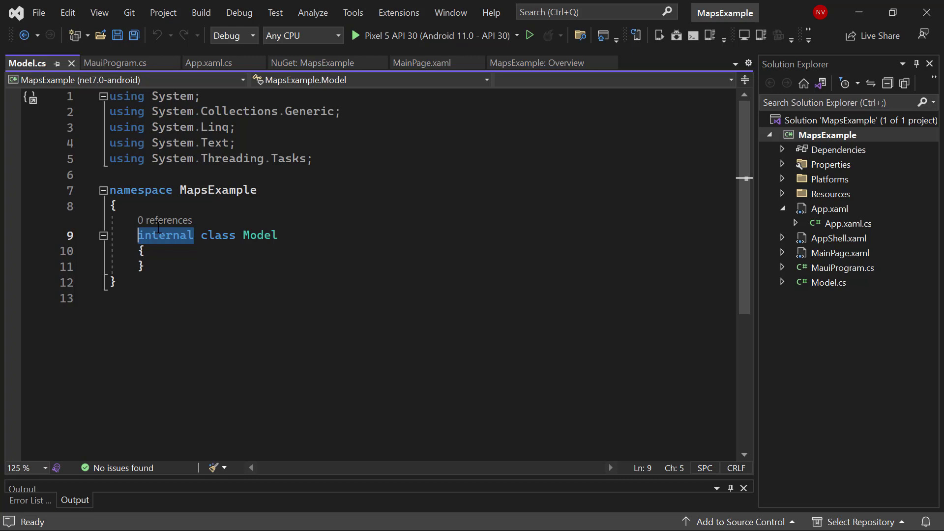
type("public")
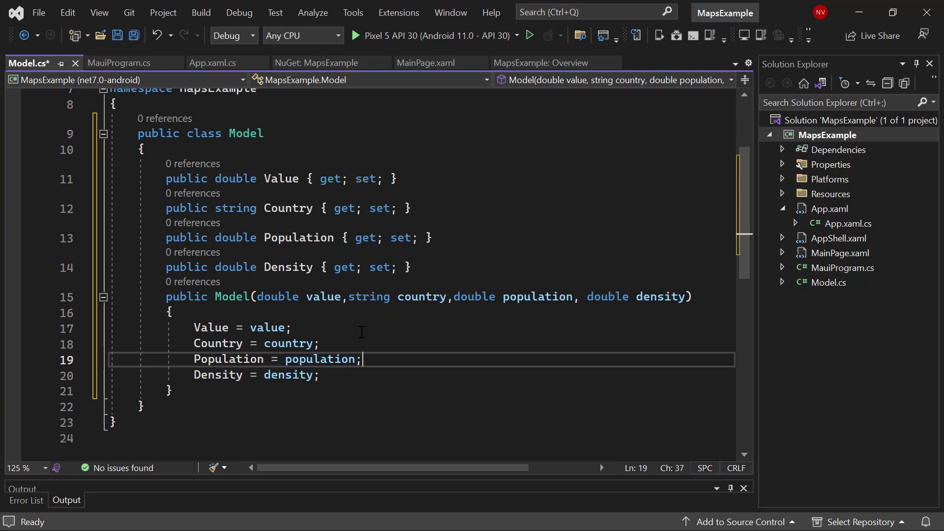
right_click(844, 135)
type("ViewModel.cs")
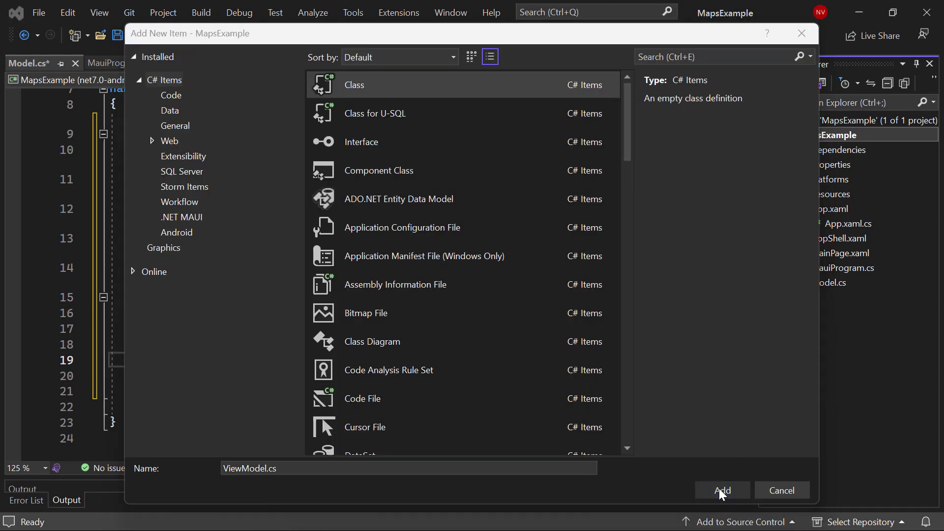
Create ViewModel.cs declaring public ObservableCollection<Model> Data { get; set; }
left_click(722, 490)
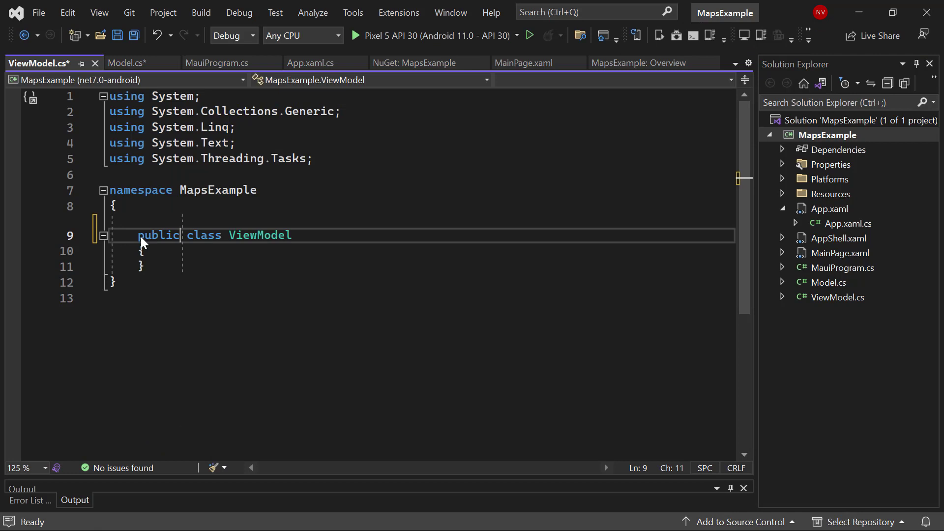
type("public ObservableCollection")
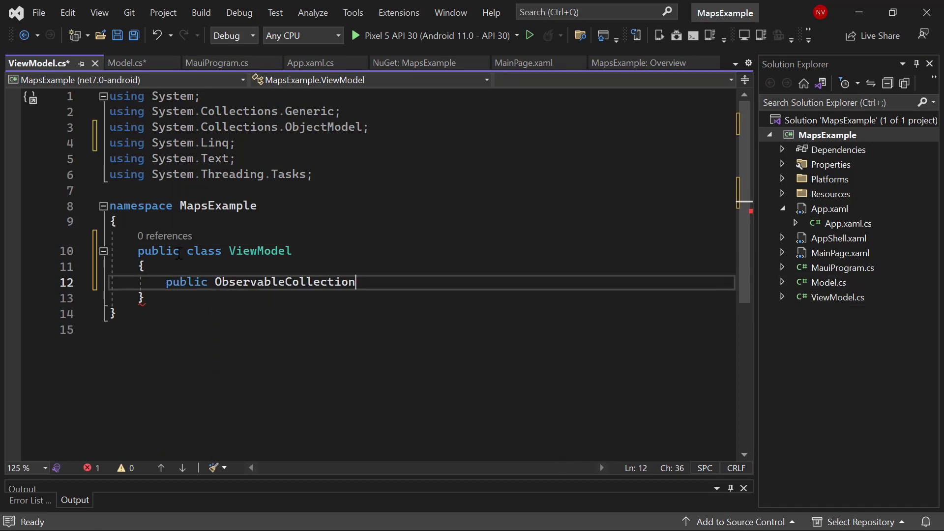
type("<Model> Data")
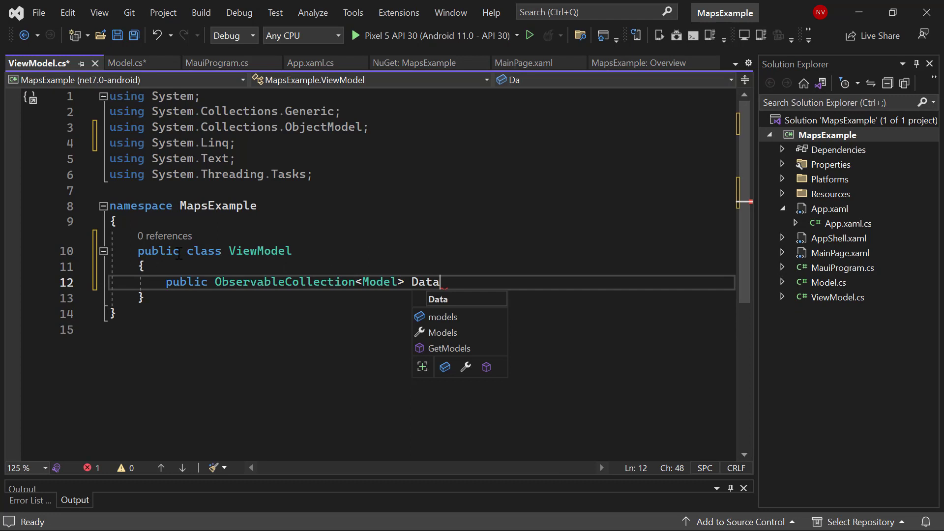
type("{ get; set; }")
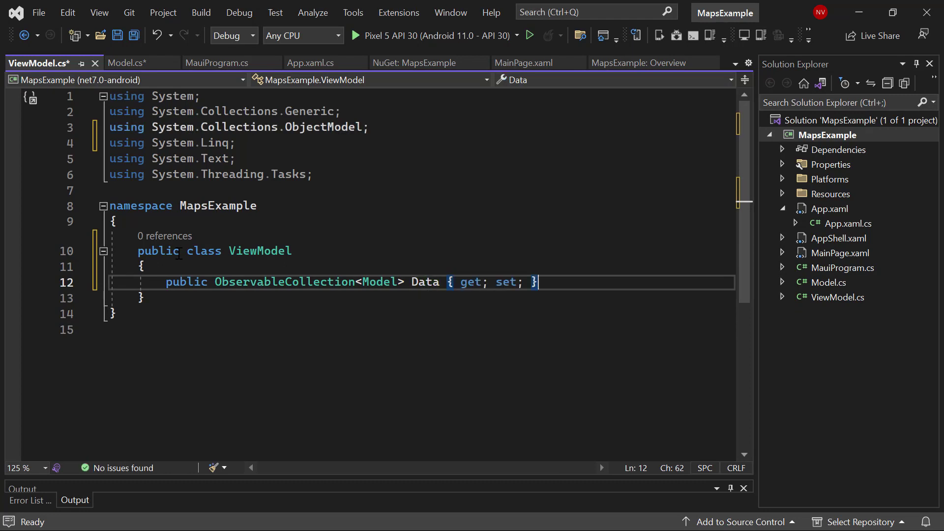
Add a public ViewModel() constructor that fills Data with ten country entries
key("enter")
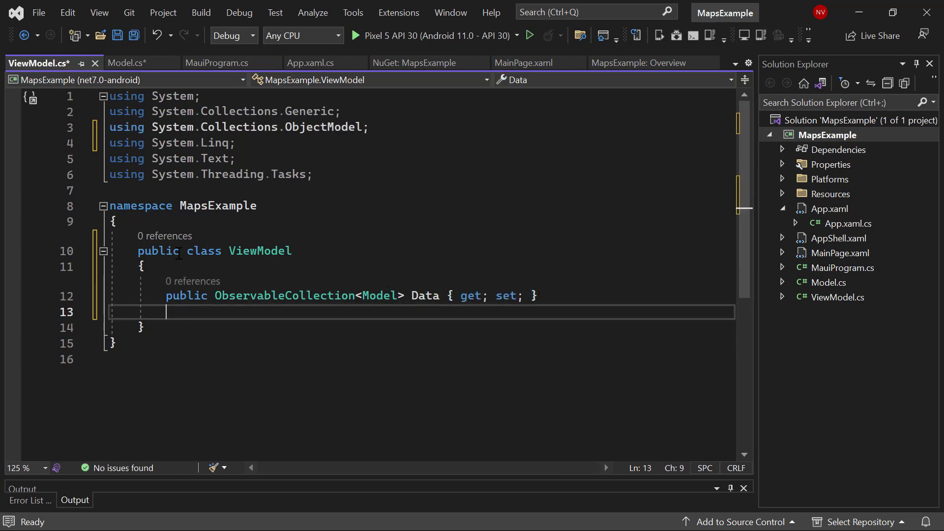
type("public ViewModel() { }")
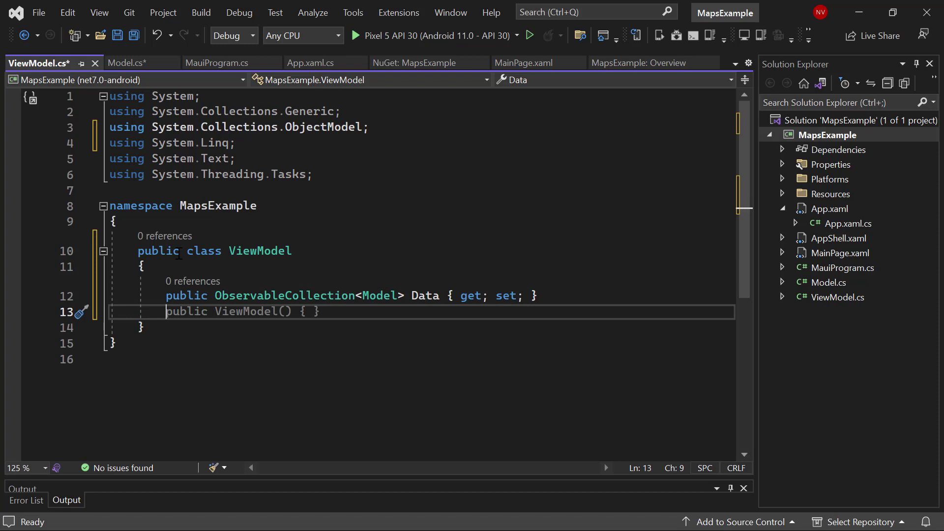
key("Enter")
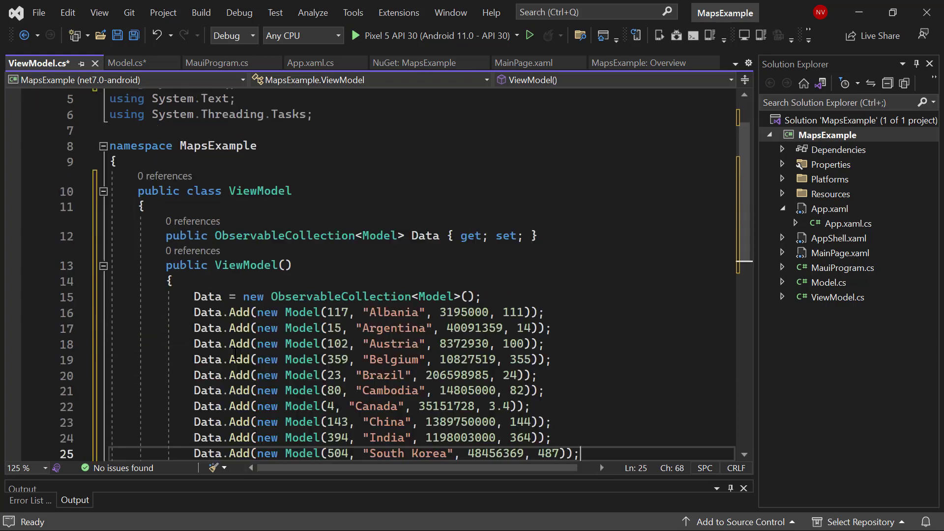
scroll("down", 3)
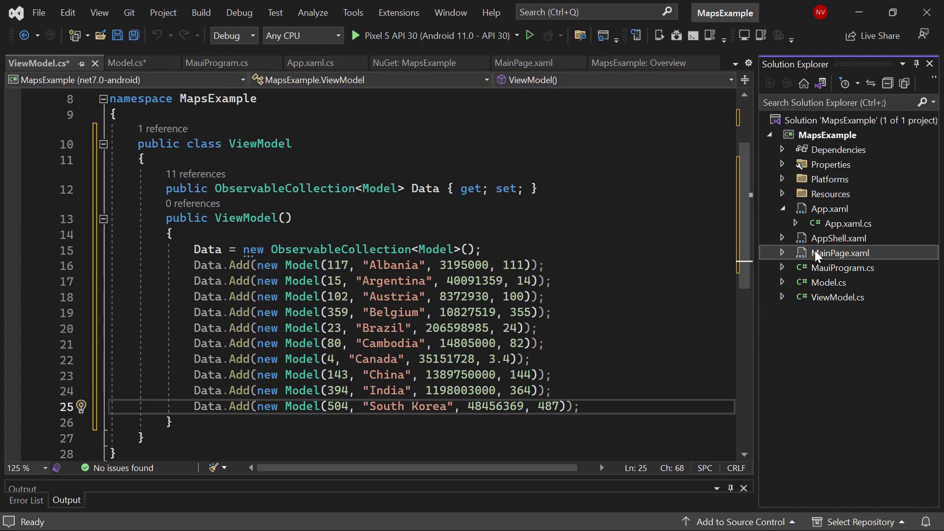
In MainPage.xaml, bind the shape layer's DataSource to {Binding Data}
left_click(524, 63)
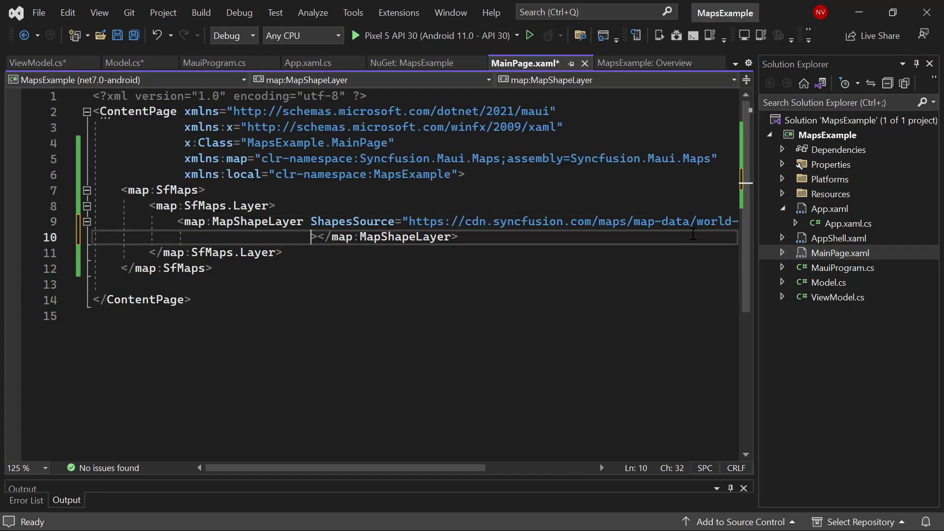
type("DataSource=\"\"")
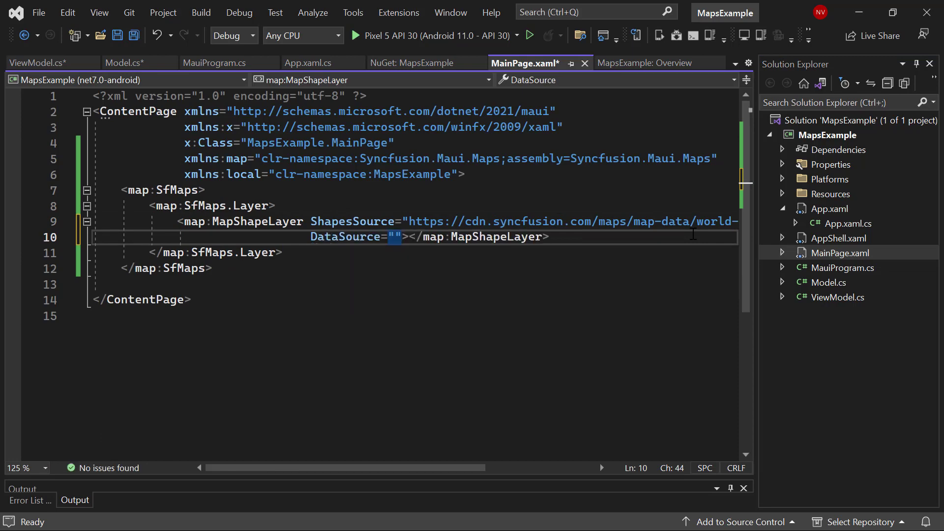
type("{Binding Data}\"")
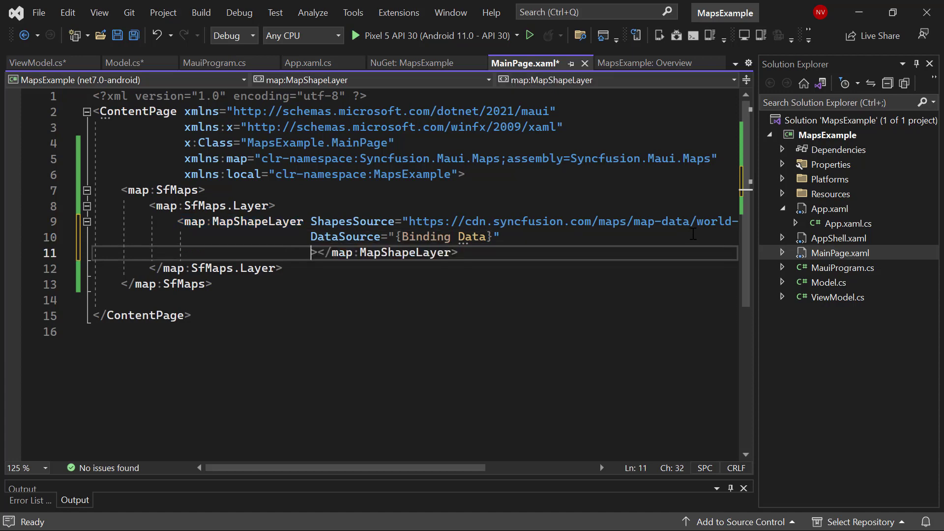
Set PrimaryValuePath to "Country" and ShapeDataField to "name" on the MapShapeLayer
type("PrimaryValuePath=\"\"")
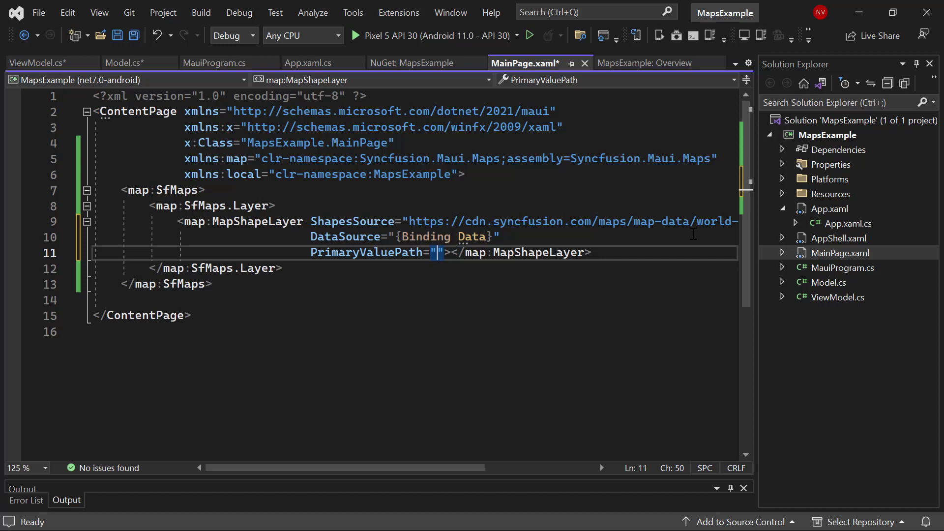
type("C")
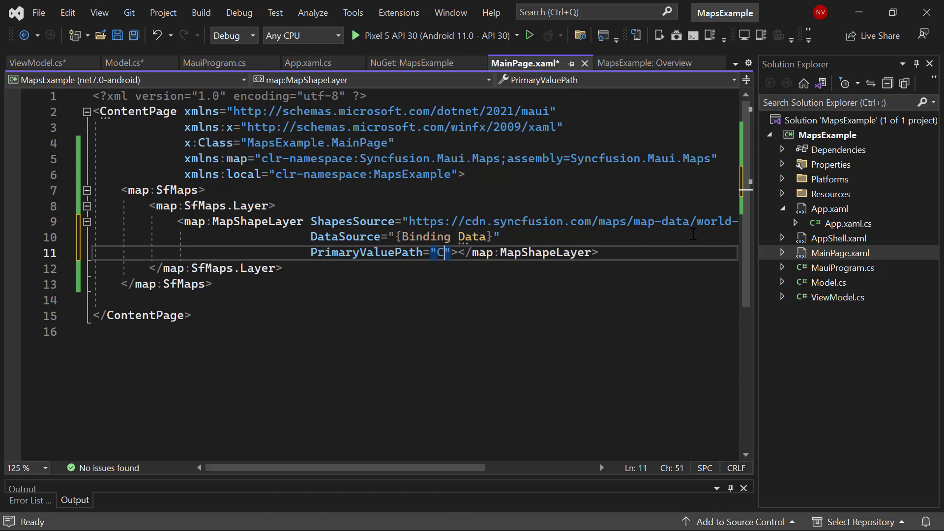
type("ountry")
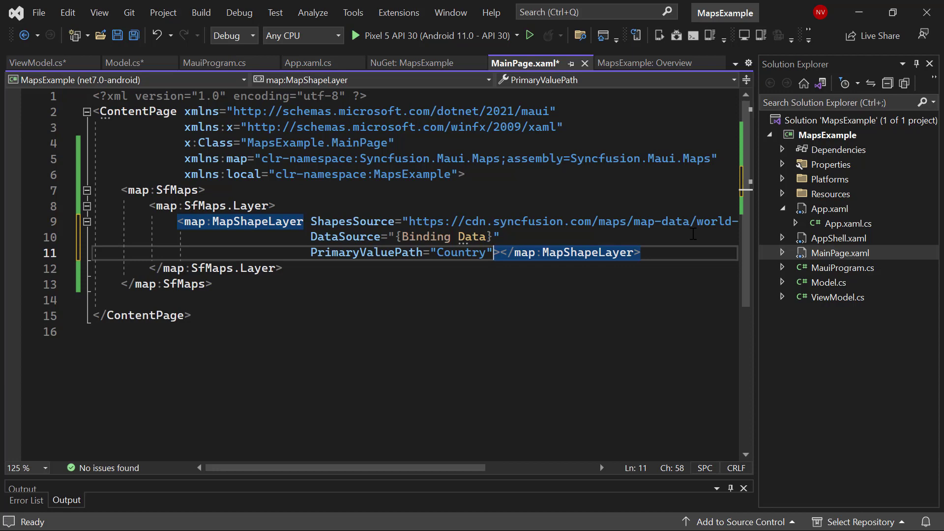
key("Enter")
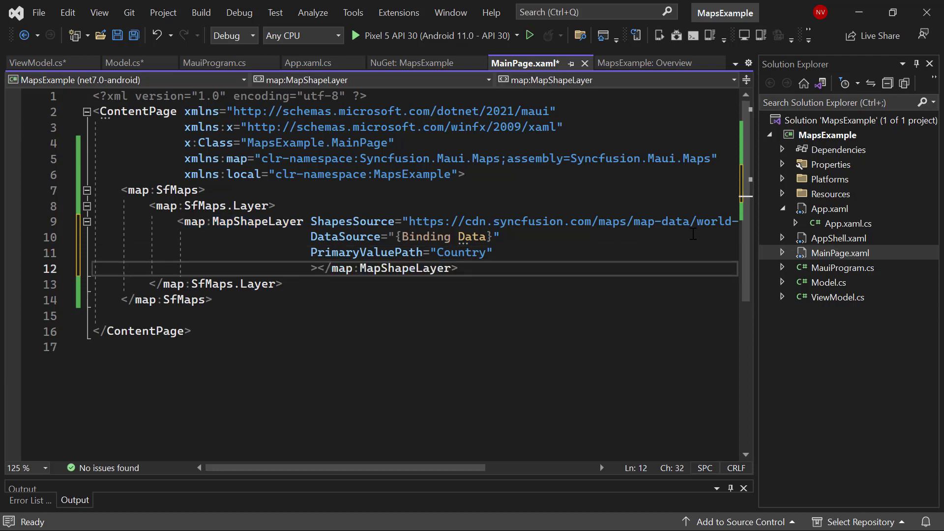
type("ShapeDataField=\"name")
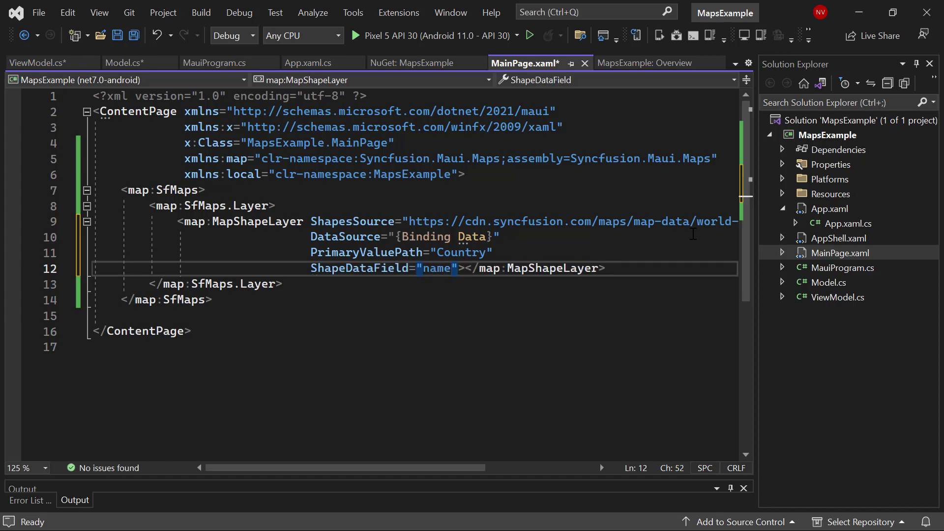
Add ContentPage.BindingContext holding local:ViewModel, then begin ShapeColorValuePath on the shape layer
type("<co")
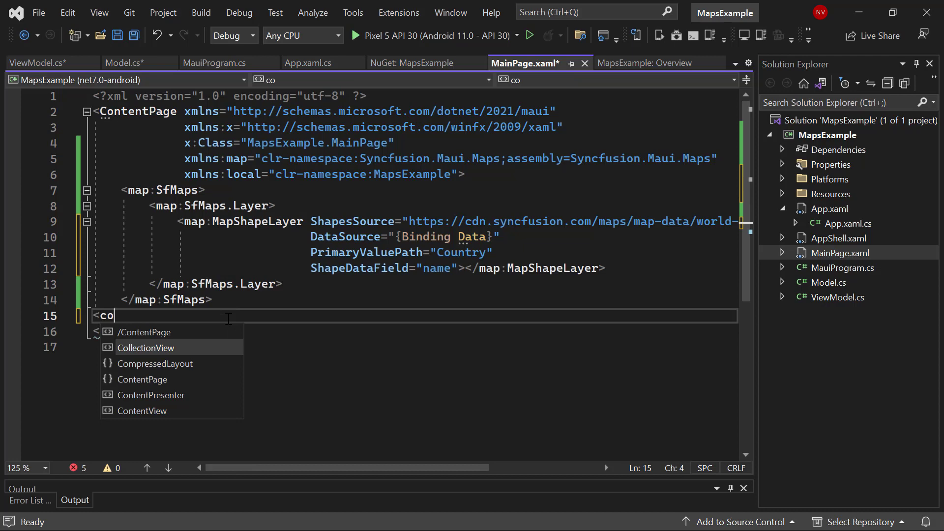
type("n")
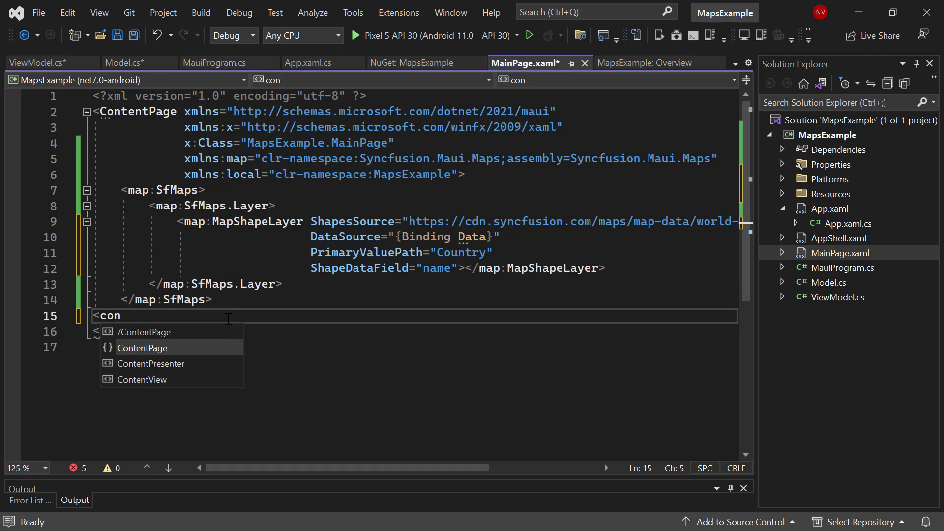
type("ContentPage.")
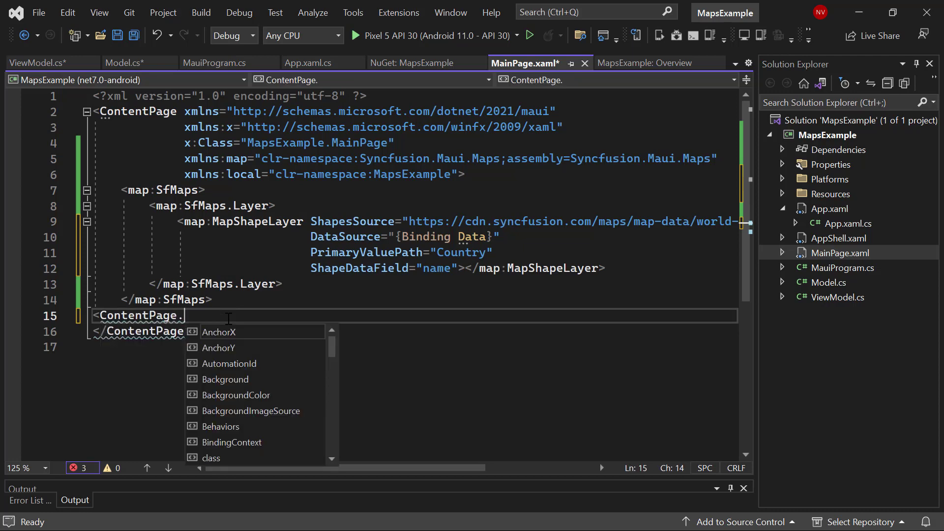
type("BindingContext>")
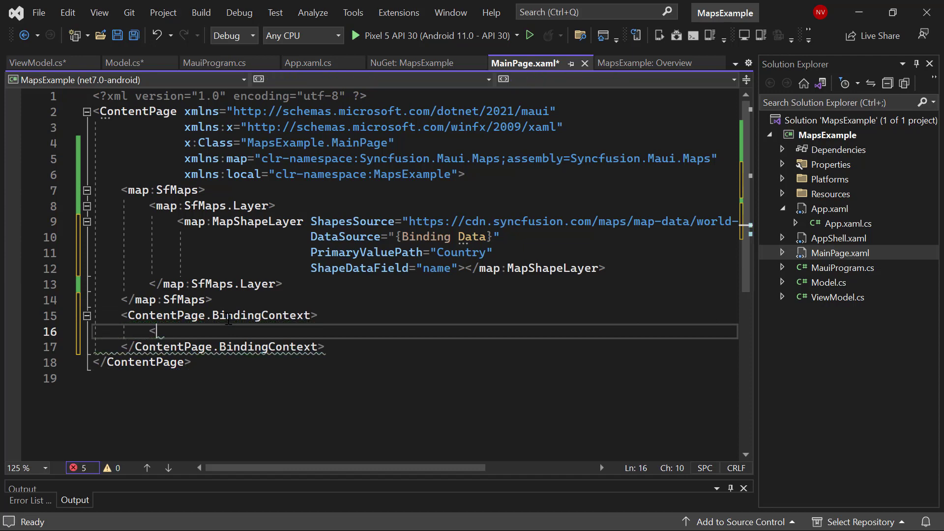
type("local:")
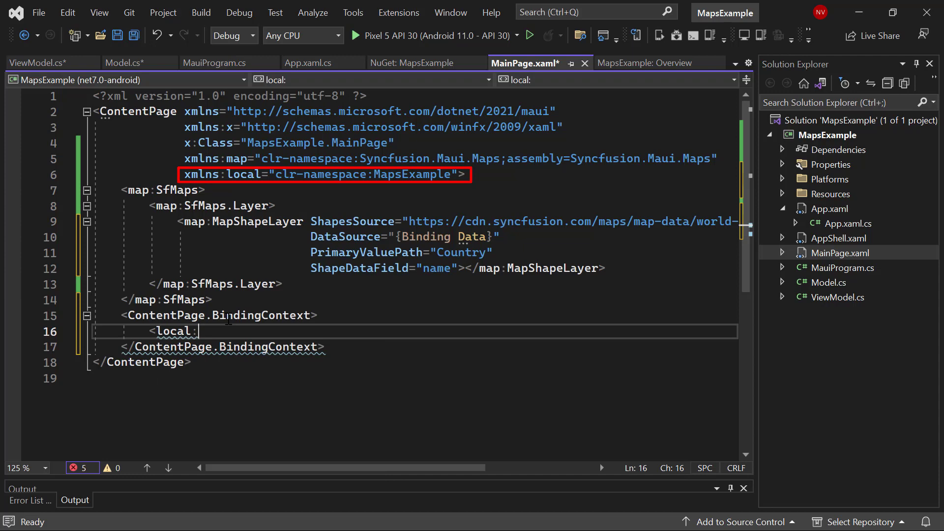
type("ViewModel></local:ViewModel>")
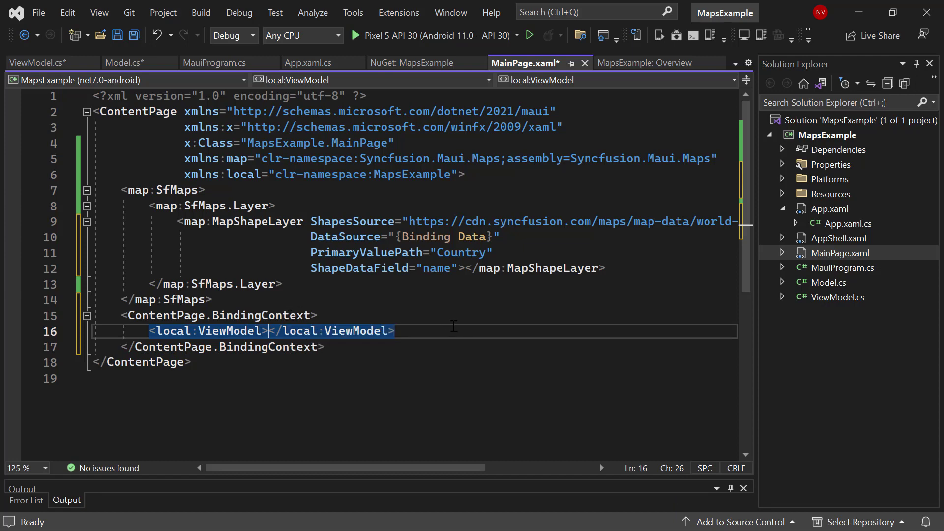
type("ShapeColorValuePath=\"Density\">")
type("<")
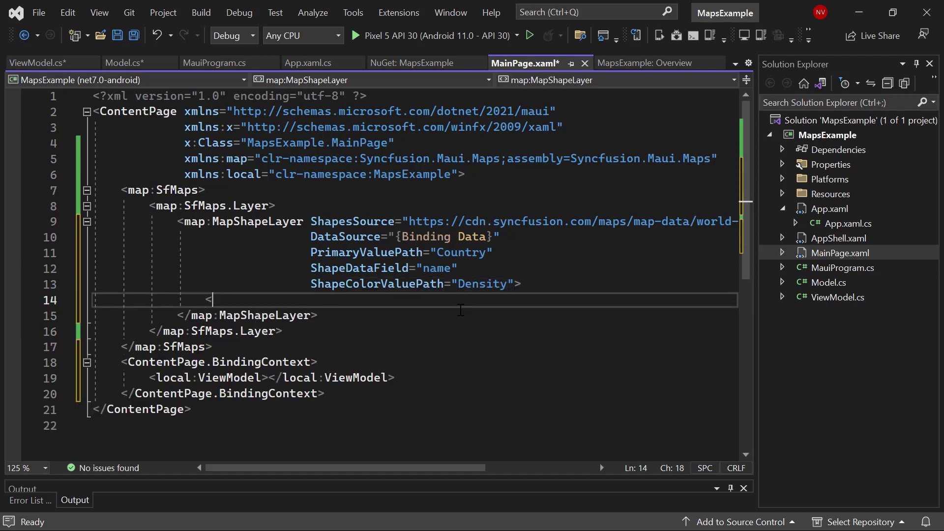
Add MapShapeLayer.ColorMappings with five RangeColorMapping bands, Turquoise to MediumAquamarine, spanning 0–500
type("map:")
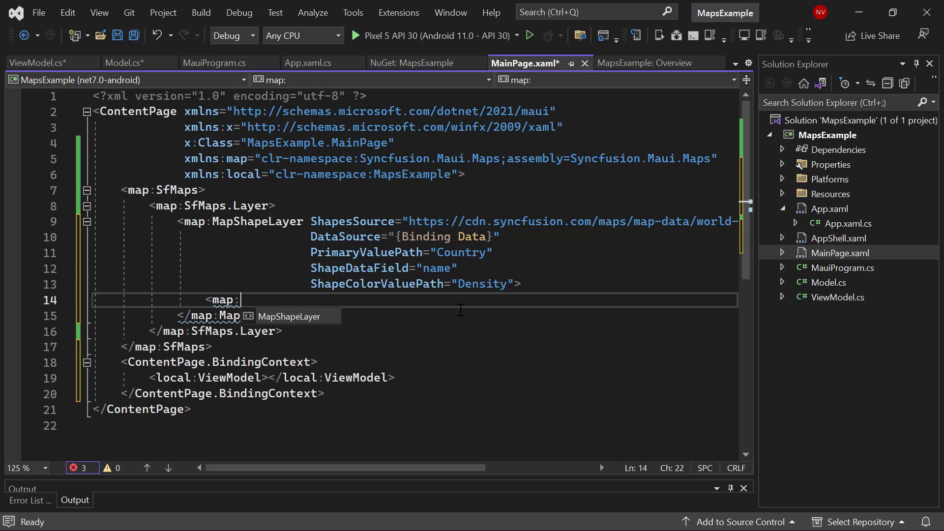
type("MapShapeLayer.ColorMappings>")
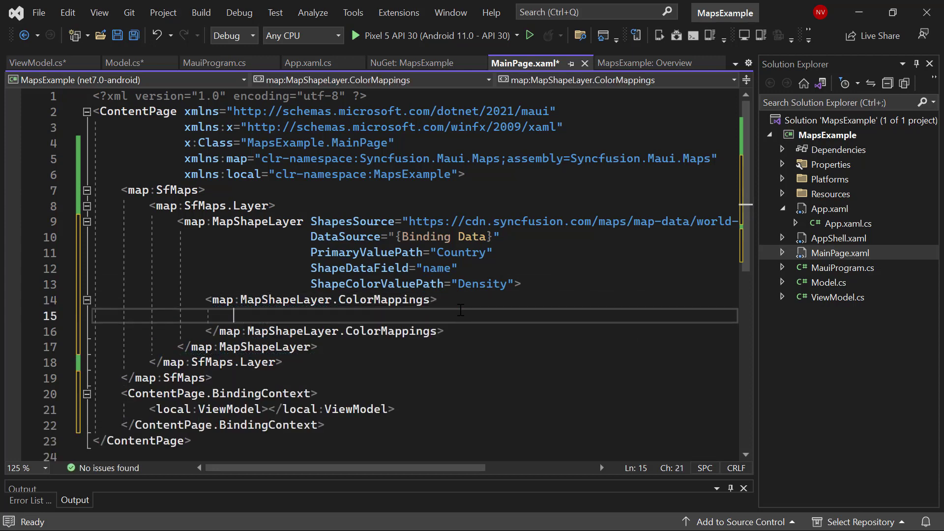
type("<ma")
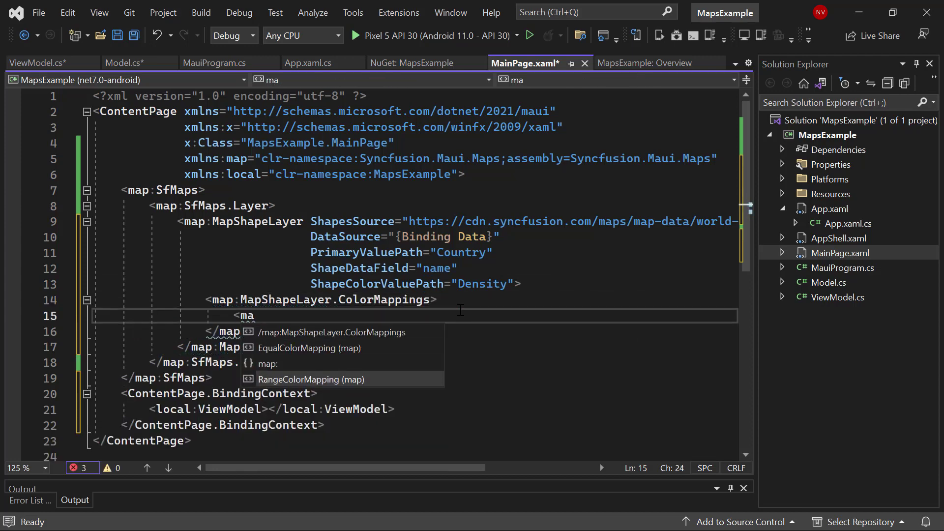
type("RangeColorMapping co")
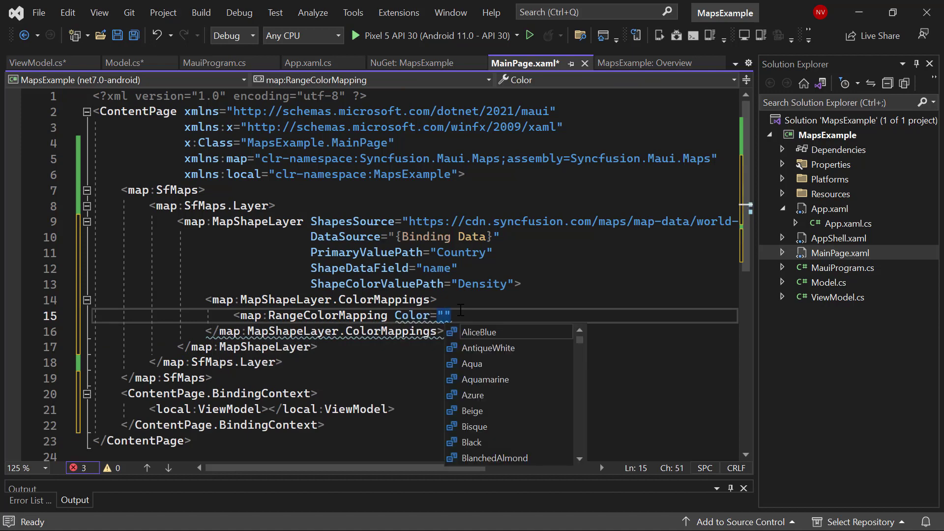
type("Turquoise")
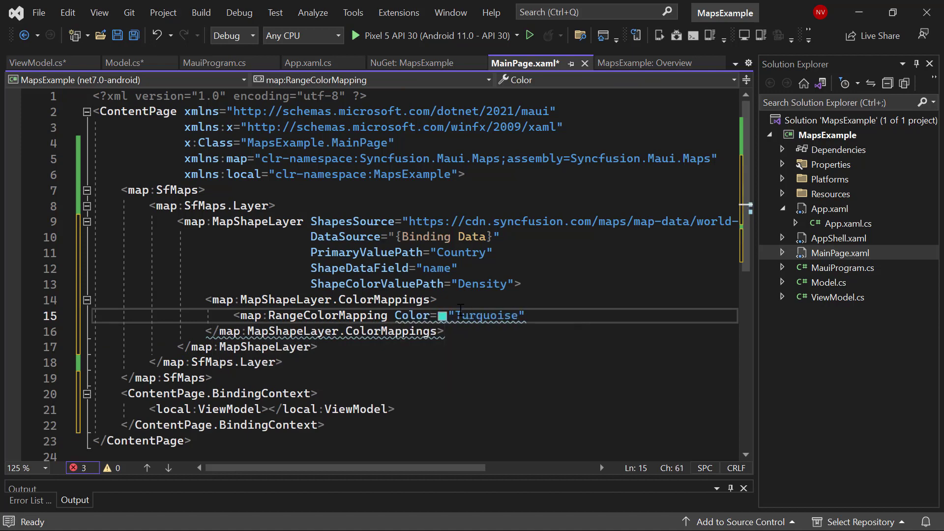
type("fr")
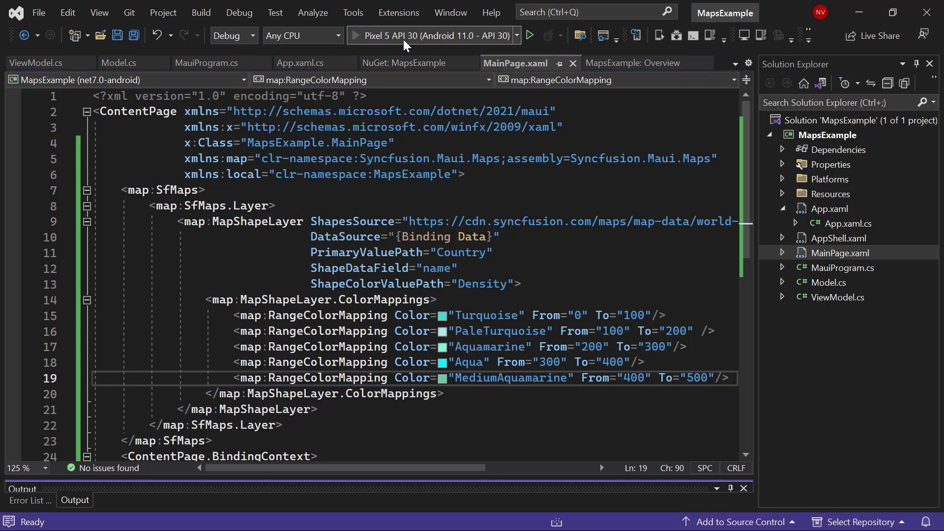
Deploy and debug the app on the Pixel 5 API 30 Android emulator
left_click(528, 35)
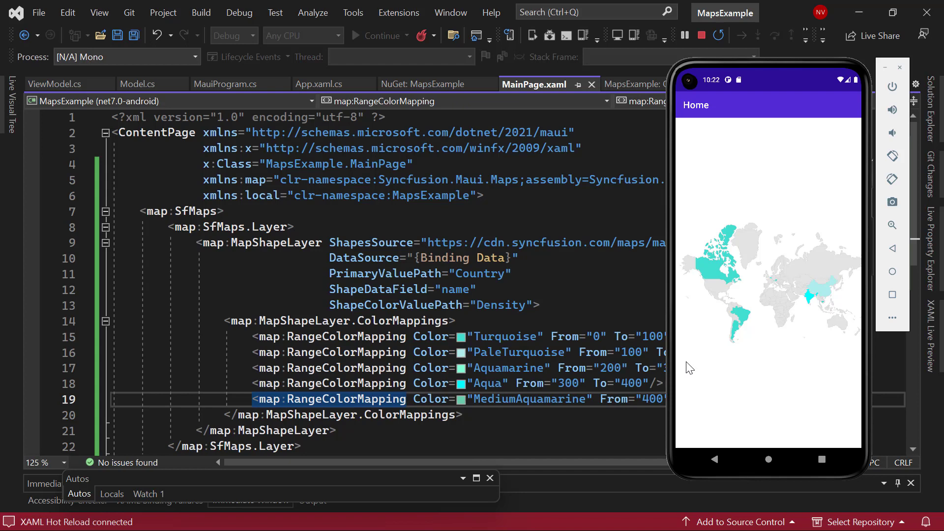
mouse_move(813, 313)
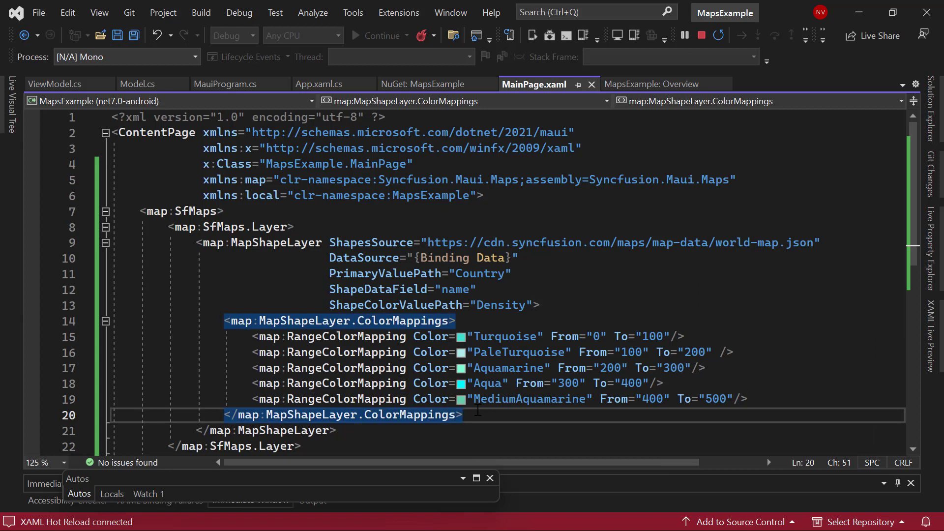
Add MapDataLabelSettings with DataLabelPath 'Country' and set ShowDataLabels to True
type("<")
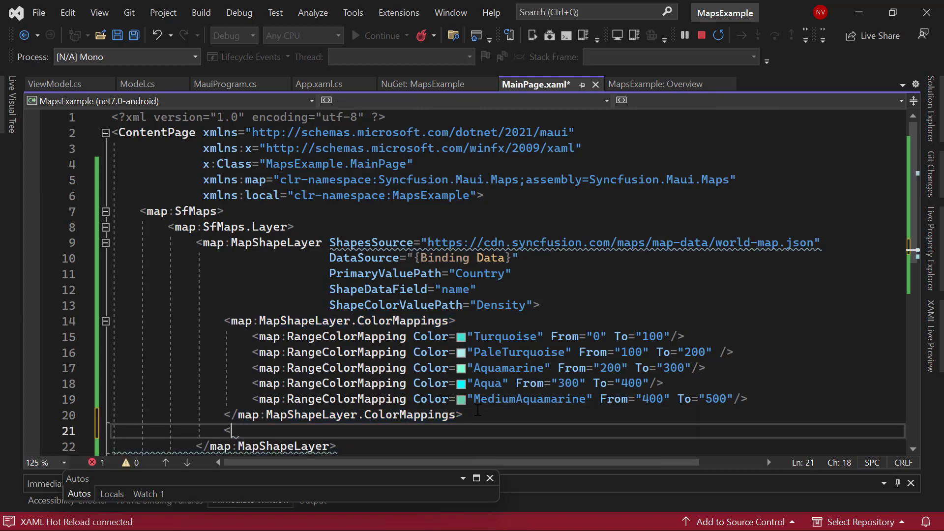
type("map:")
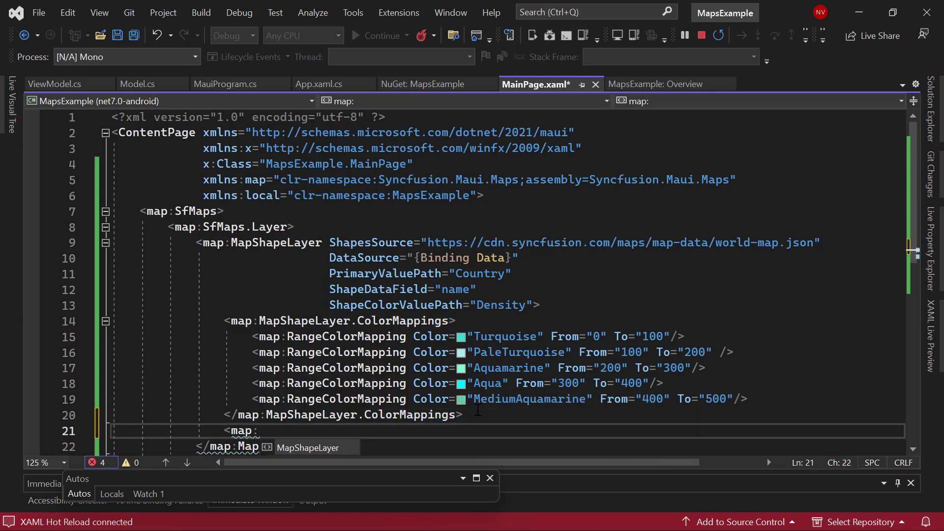
type("MapShapeLayer.DataLabelSettings>")
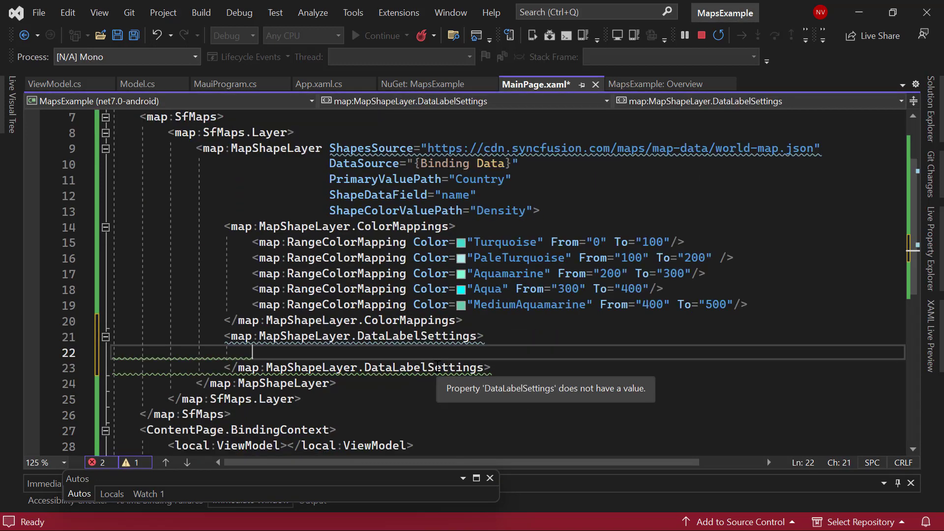
type("<map:MapDataLabelSettings")
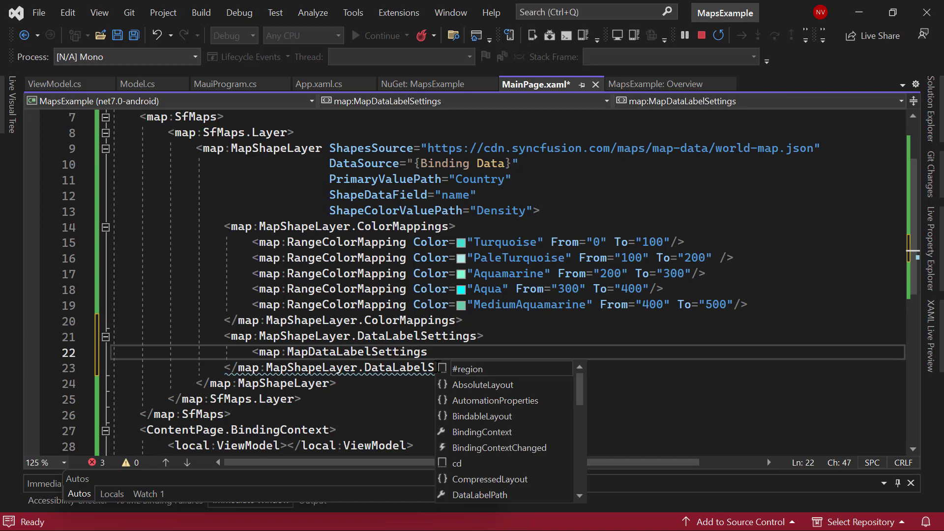
type("DataLabelPath=\"Country\"/>")
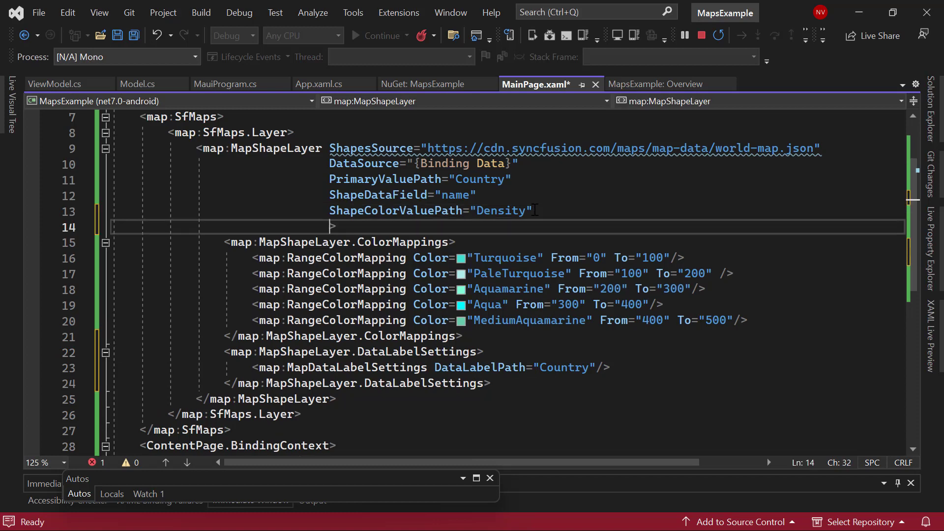
type("ShowDataLabels=\"")
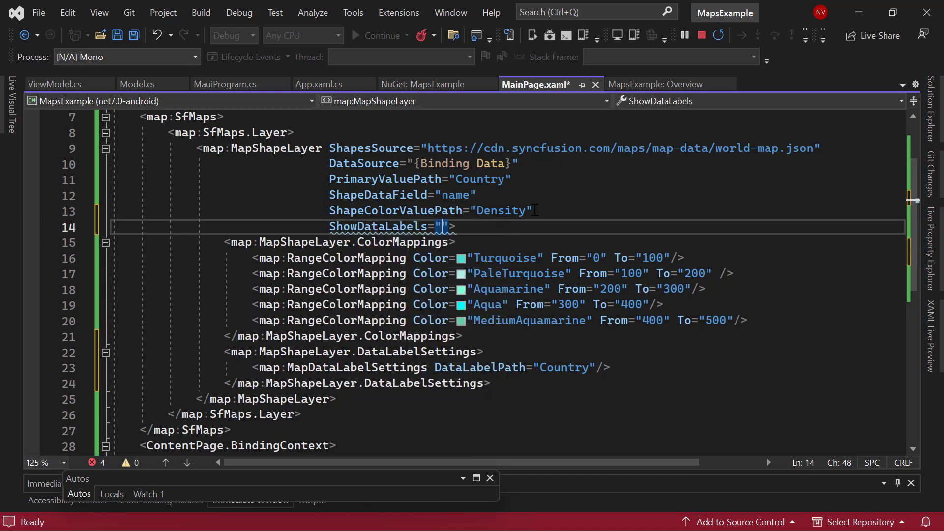
type("True")
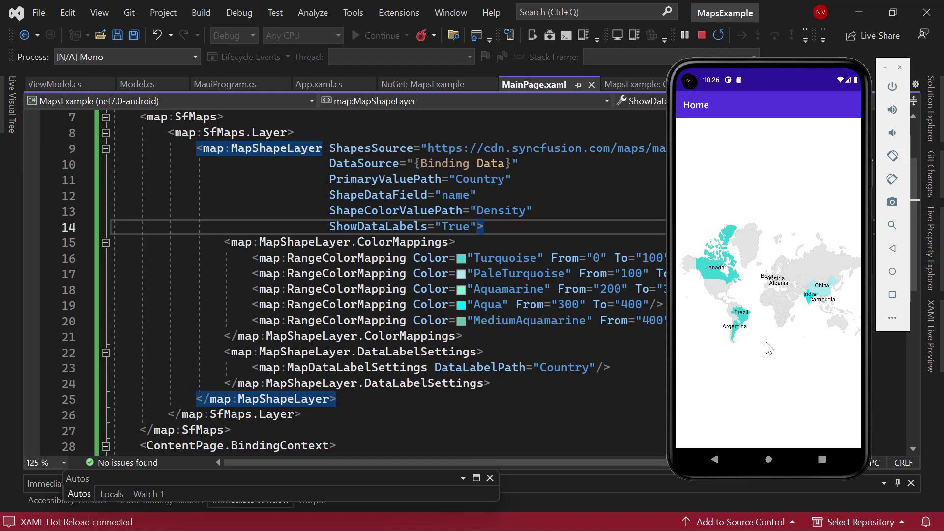
mouse_move(773, 351)
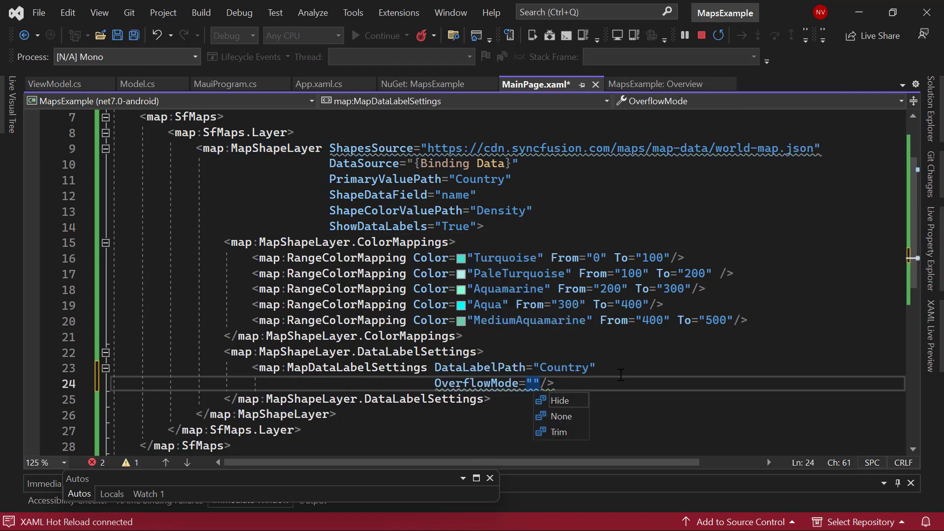
Set the data labels' OverflowMode to Trim
left_click(558, 432)
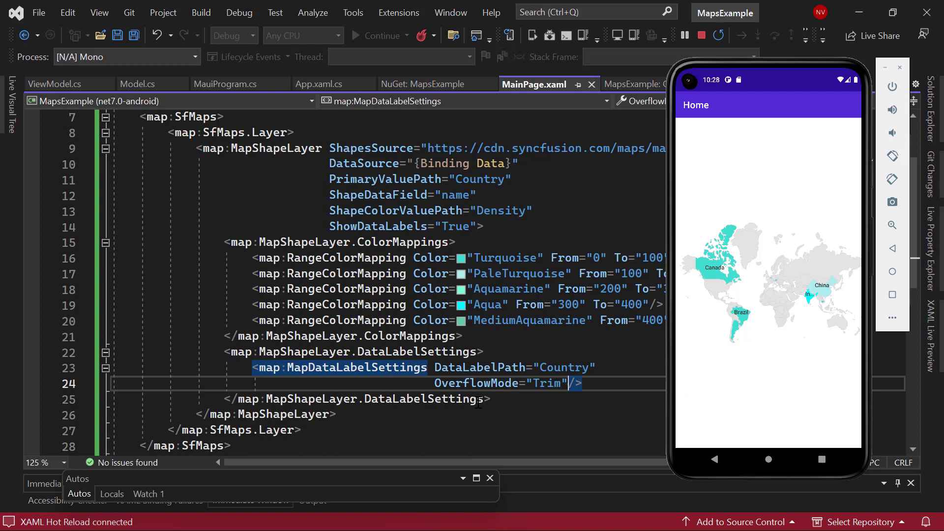
mouse_move(515, 402)
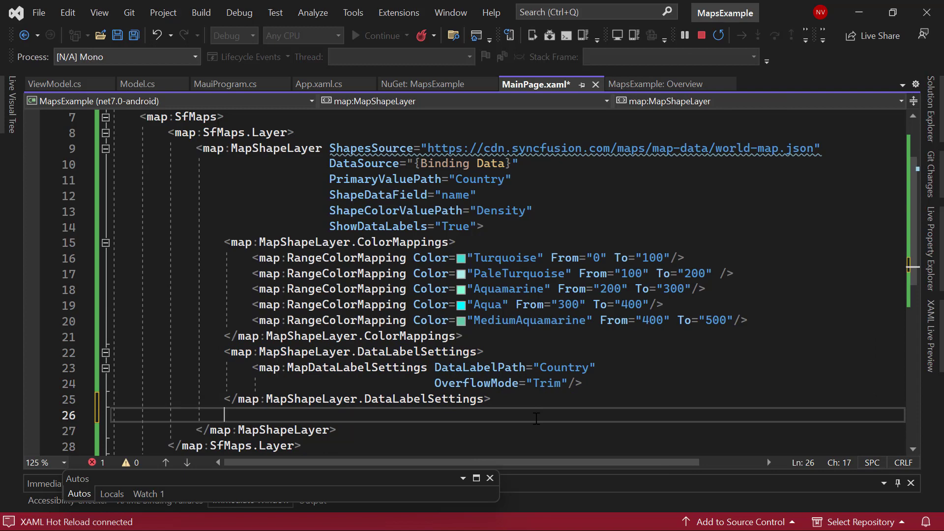
Add a Markers collection with a MapMarker at latitude 20.593683, longitude 78.962883
type("<map:")
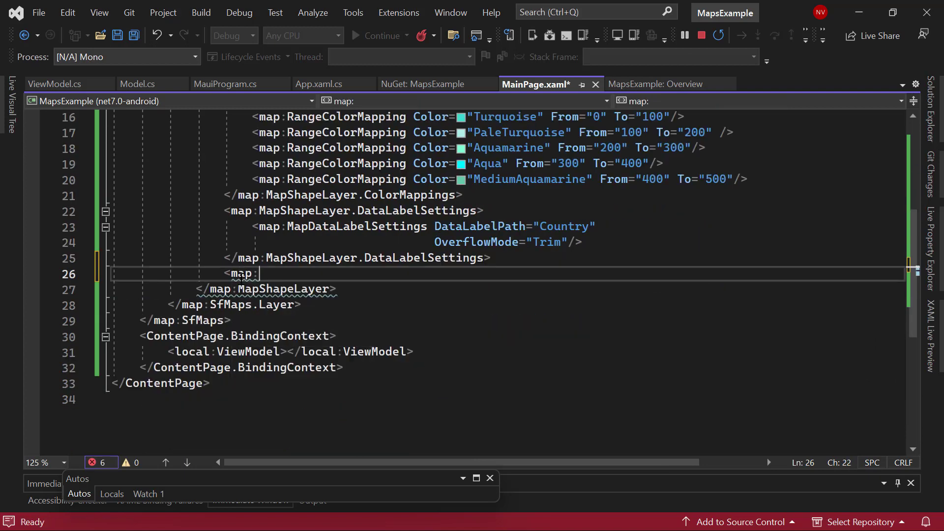
type("MapShapeLayer.Markers>")
type("<")
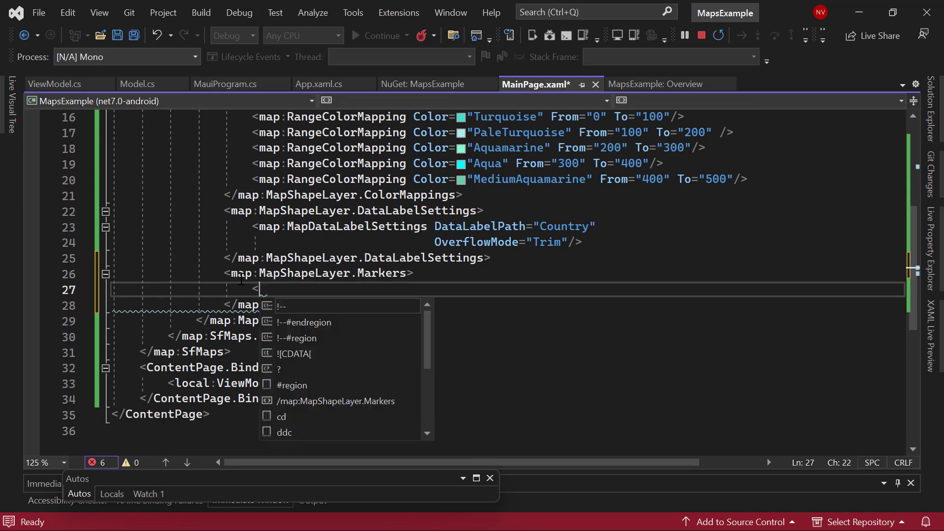
type("map:MapMarkerCollection>")
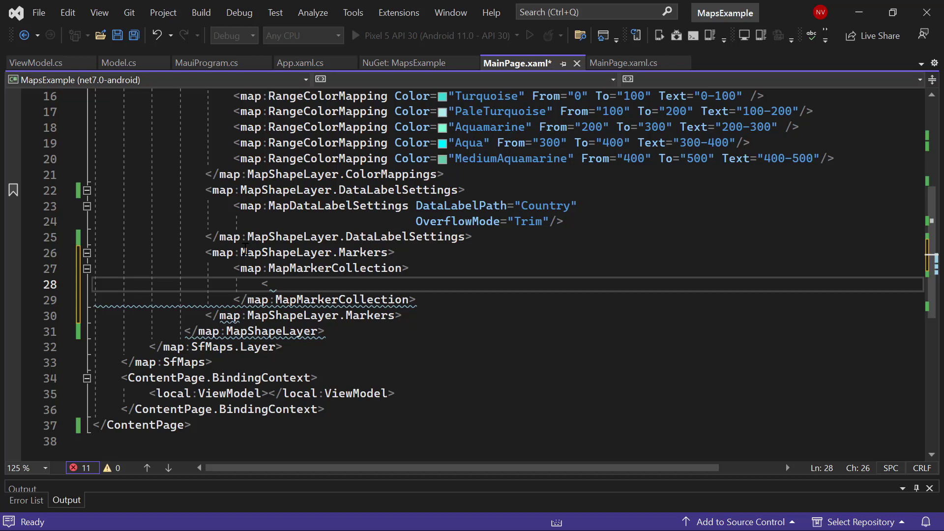
type("map:")
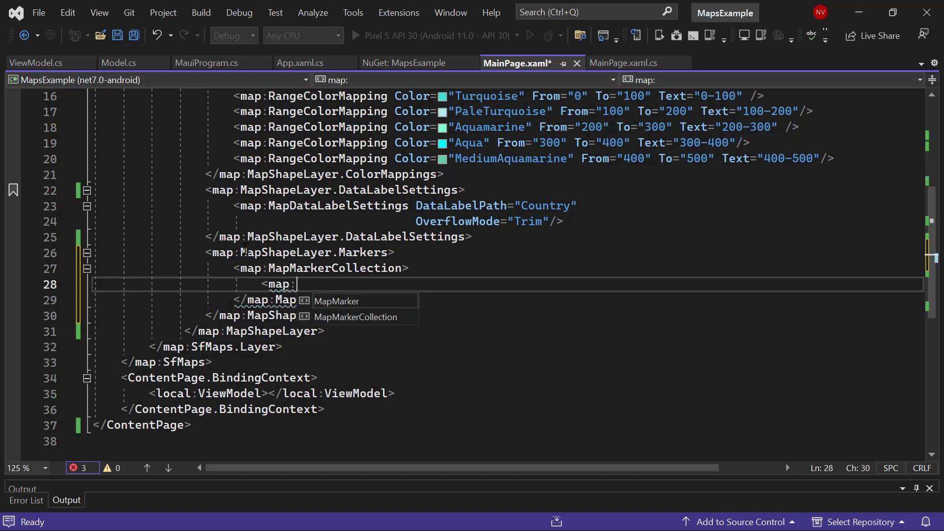
type("MapMarker lat")
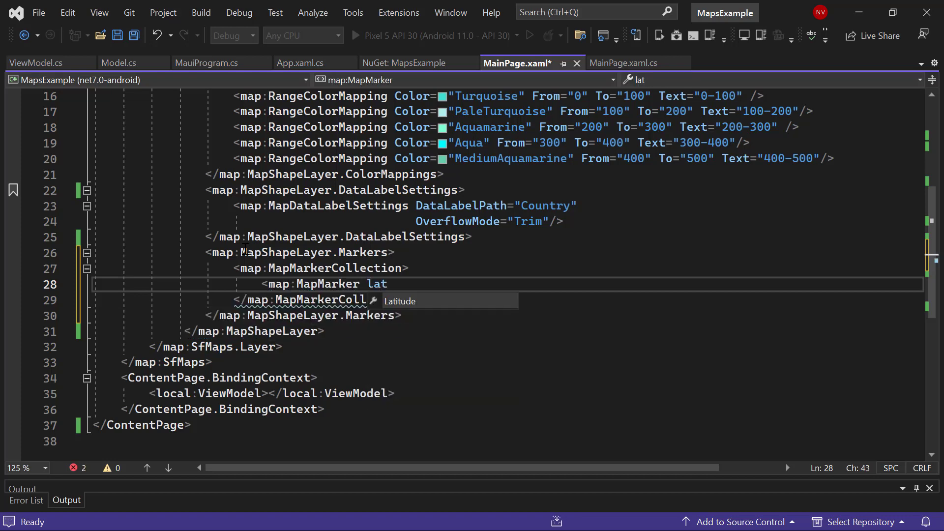
type("Latitude=\"20.593683\"")
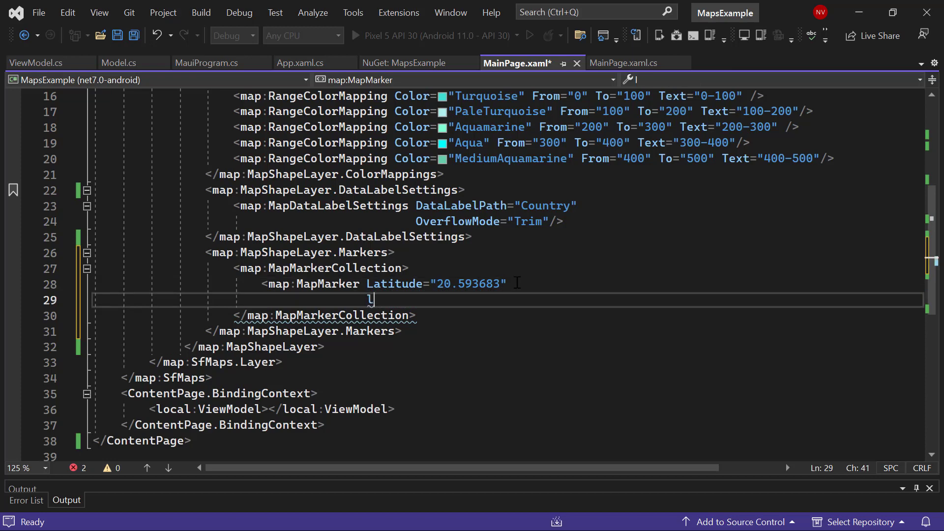
type("Longitude=\"78.962883\" />")
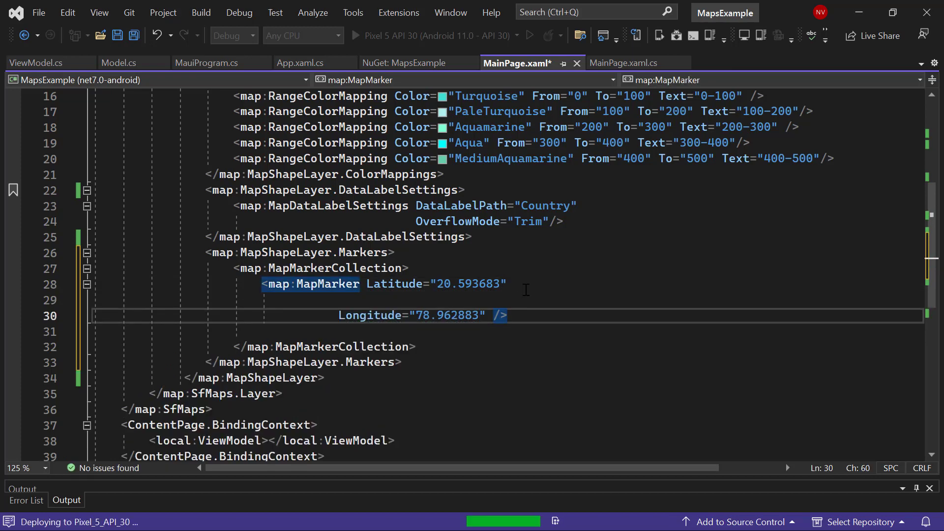
Add a second MapMarker at latitude 35.9078, longitude 127.7669
type("<")
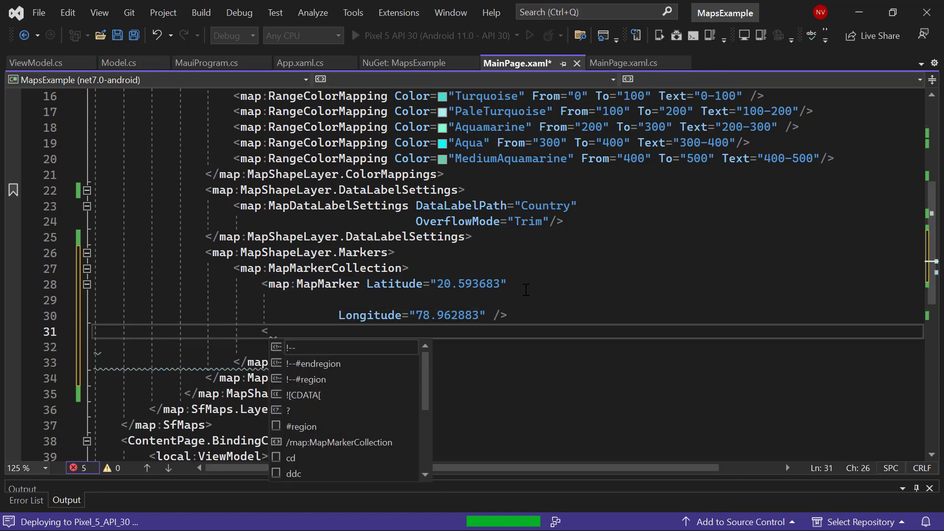
type("map:")
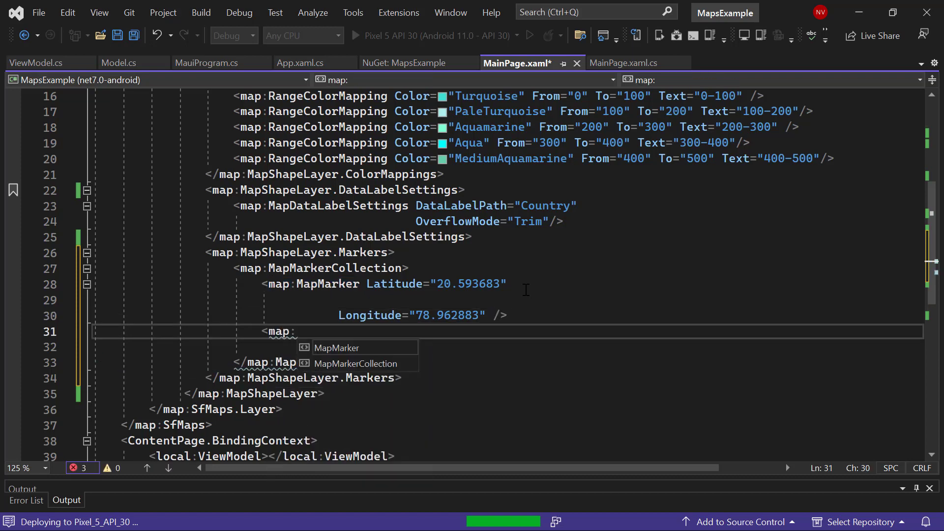
type("MapMarker")
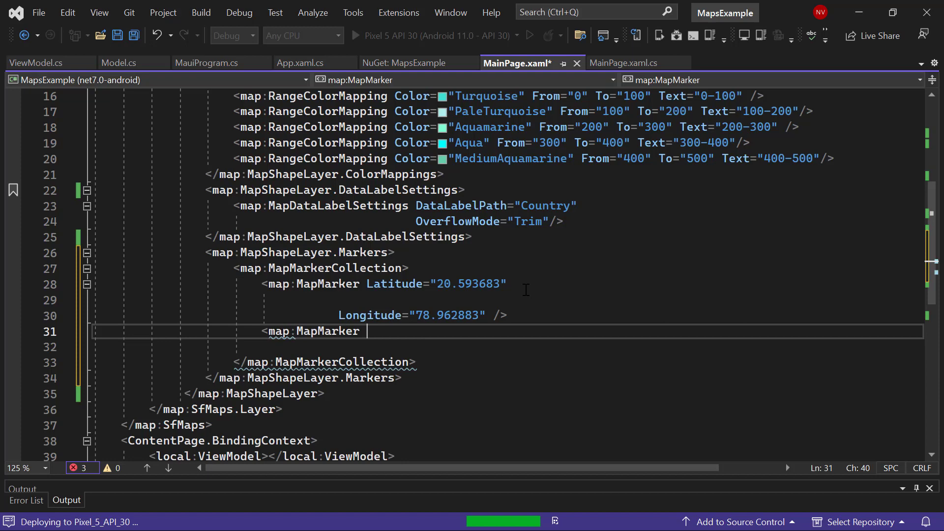
type("la")
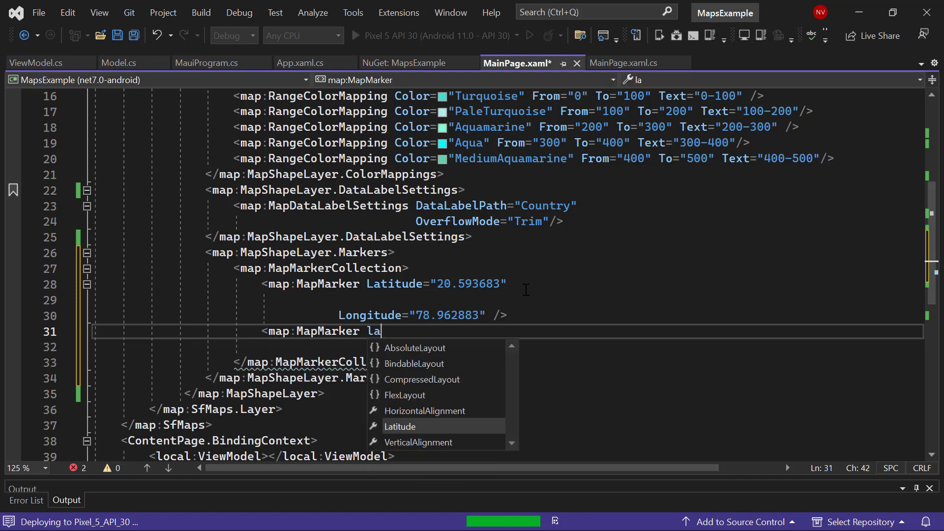
type("titude=\"35.9078\"")
left_click(508, 348)
type("Longitude=\"")
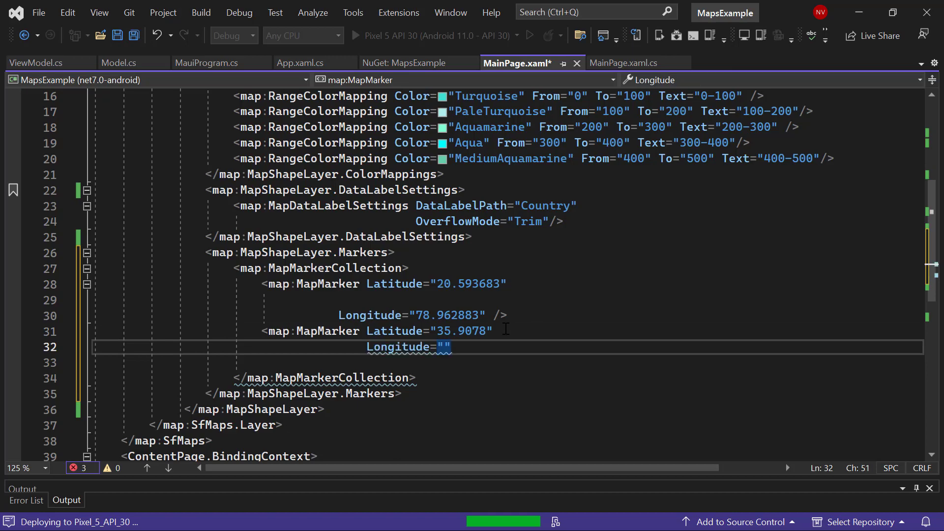
type("127.7669")
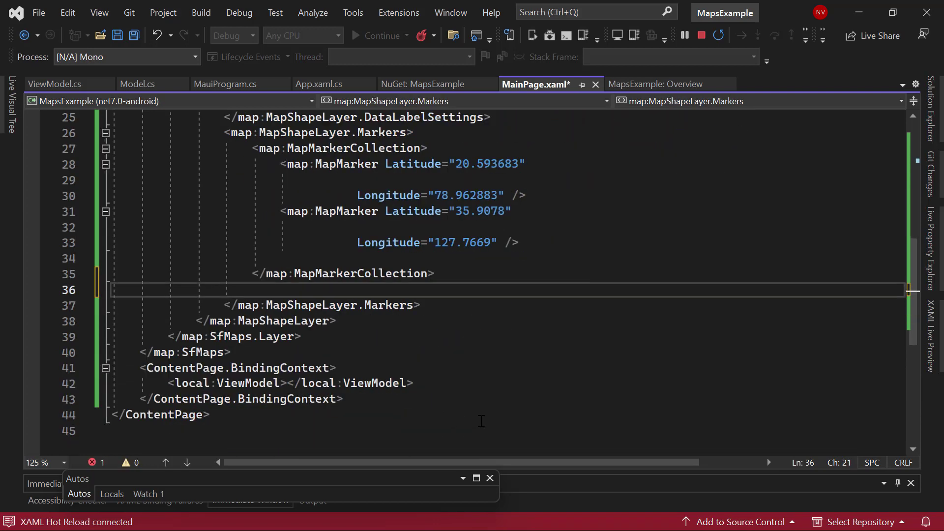
Add MapShapeLayer.Legend containing a MapLegend element after the markers
type("<map:MapShapeLayer")
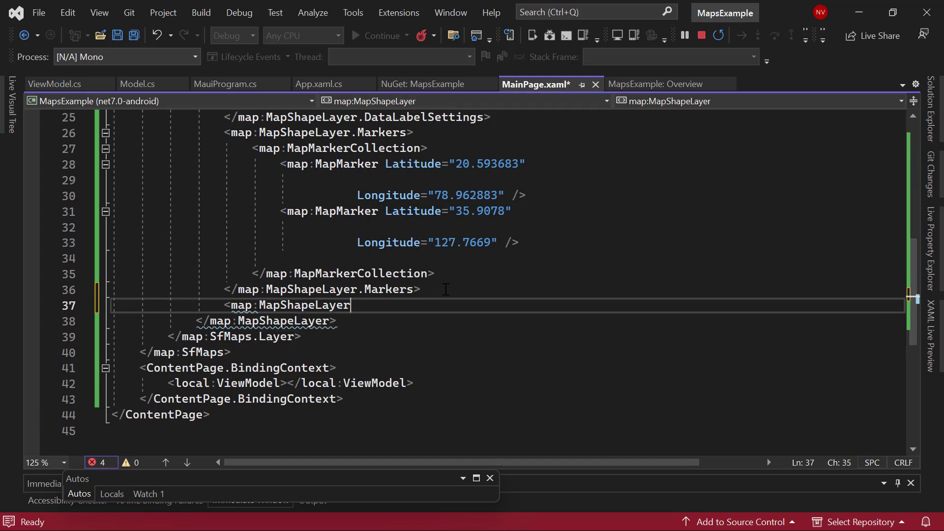
type(".Legend>")
type("<map:")
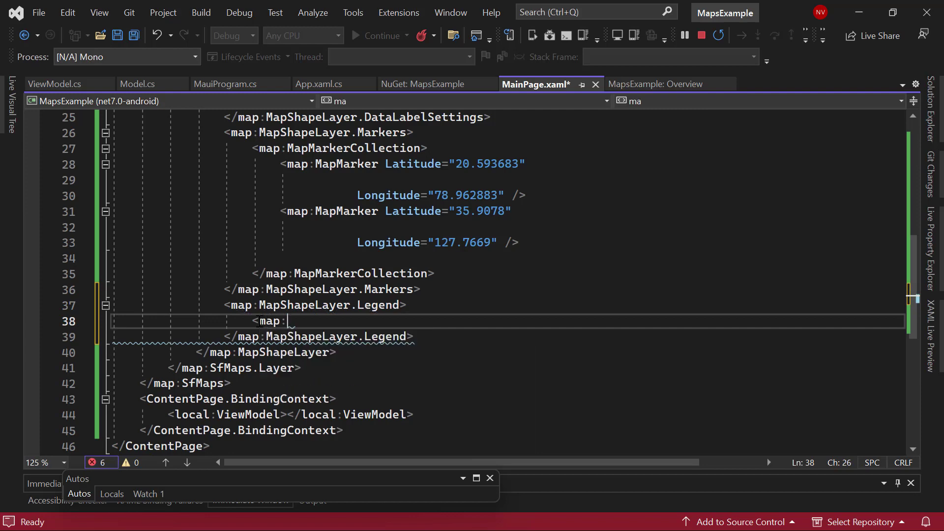
type("MapLegend/>")
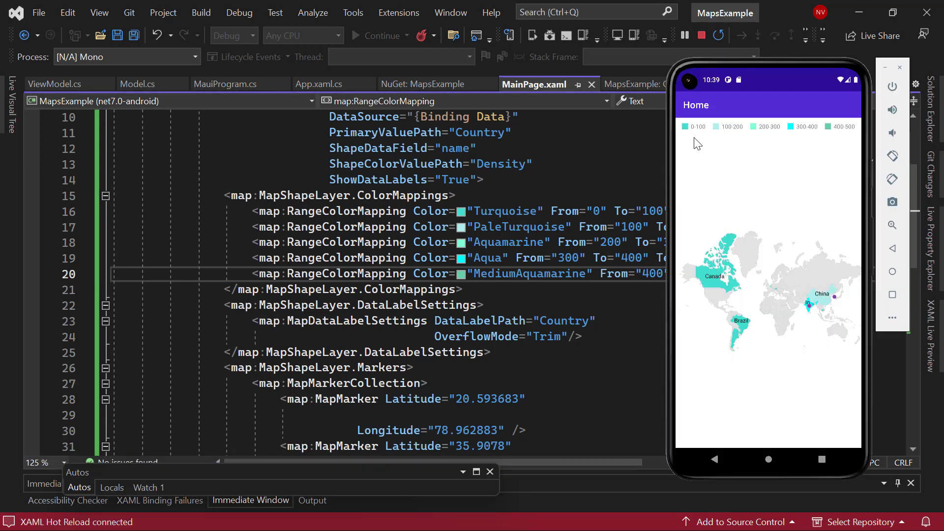
mouse_move(835, 140)
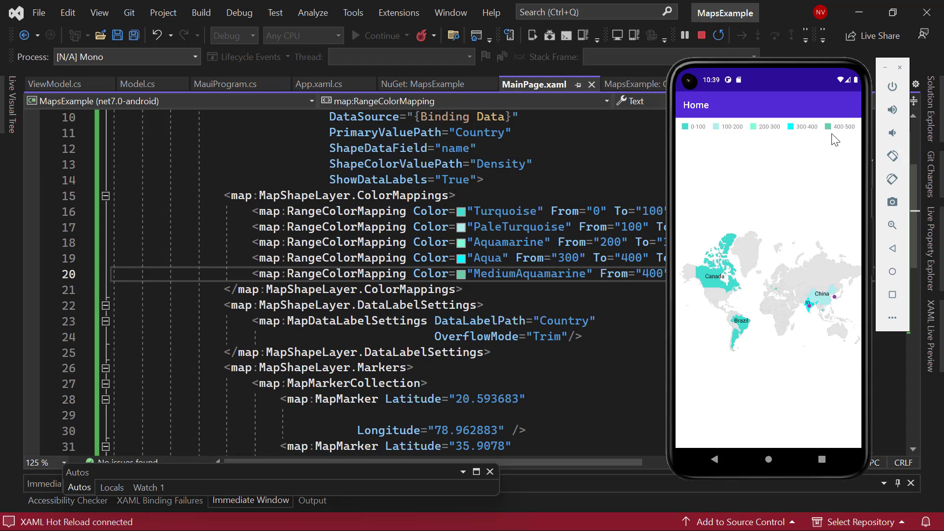
mouse_move(772, 282)
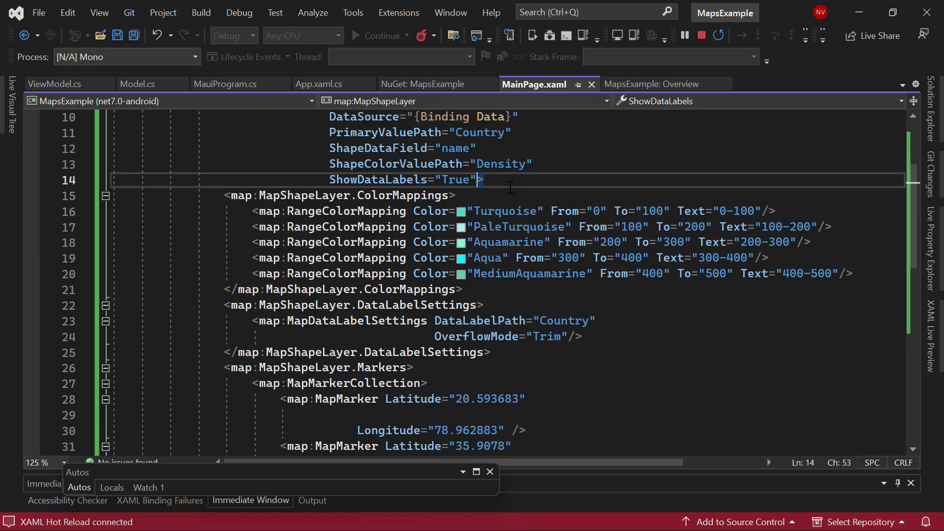
Set ShowShapeTooltip to True on the MapShapeLayer
type("Sho>")
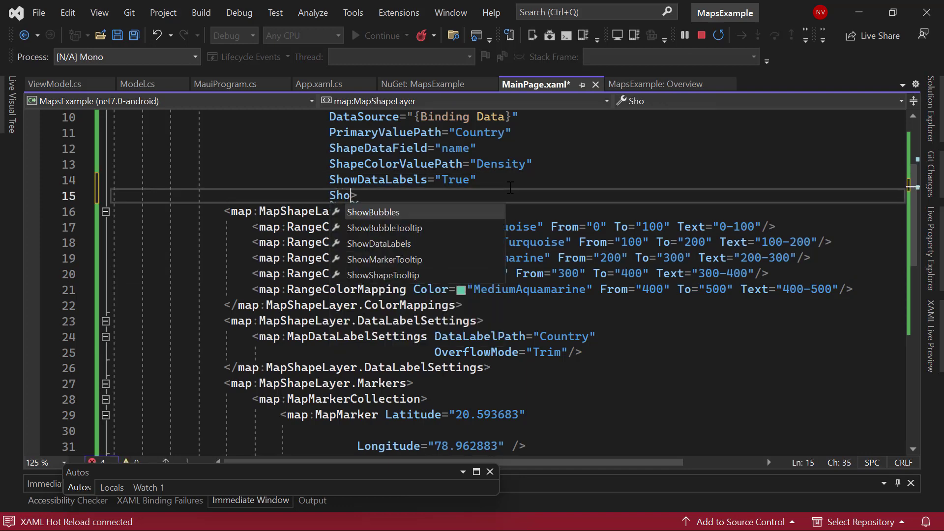
left_click(383, 276)
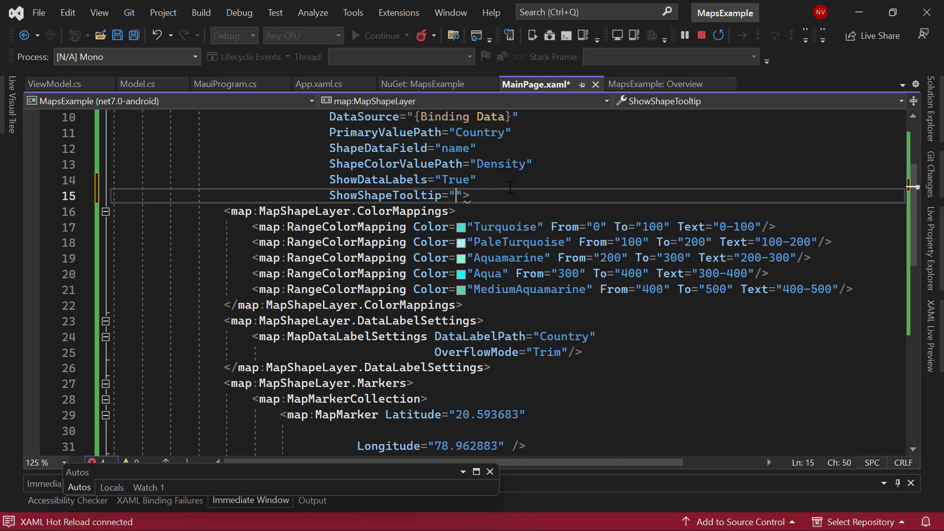
type("True")
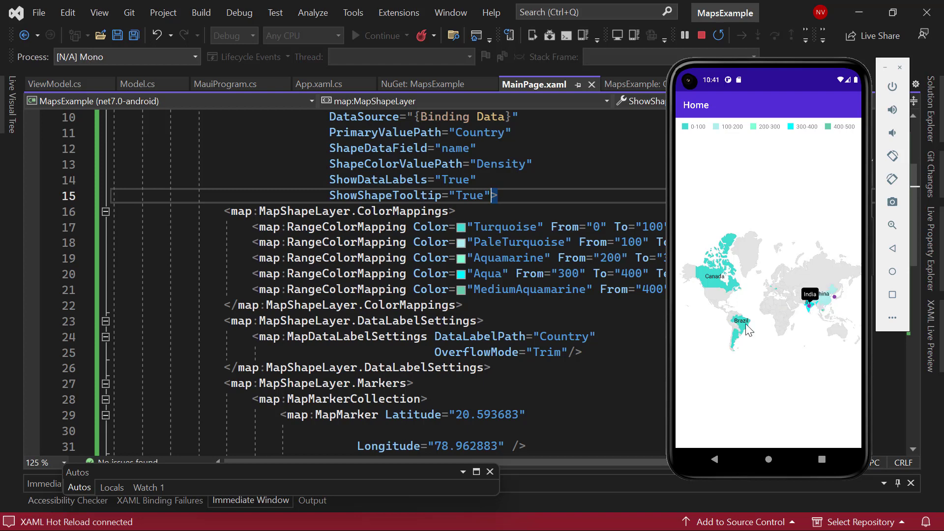
mouse_move(720, 280)
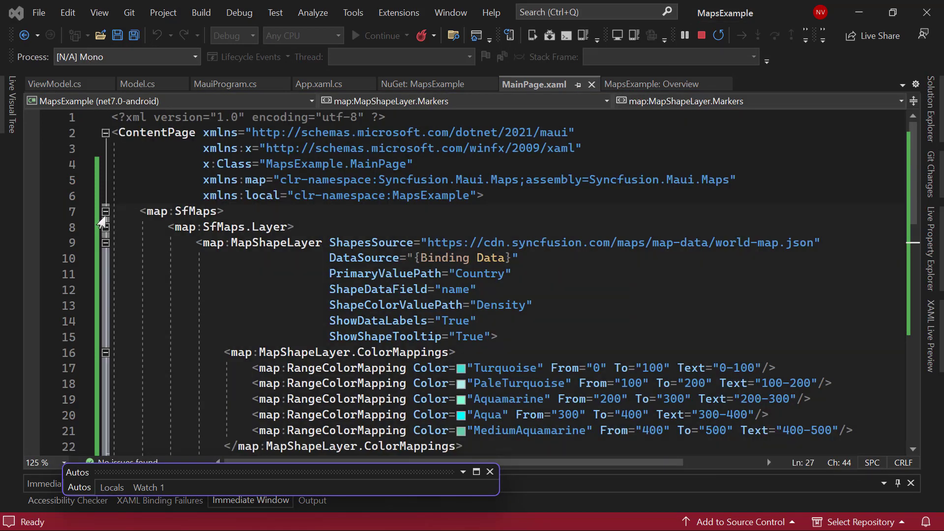
left_click(107, 227)
type("<")
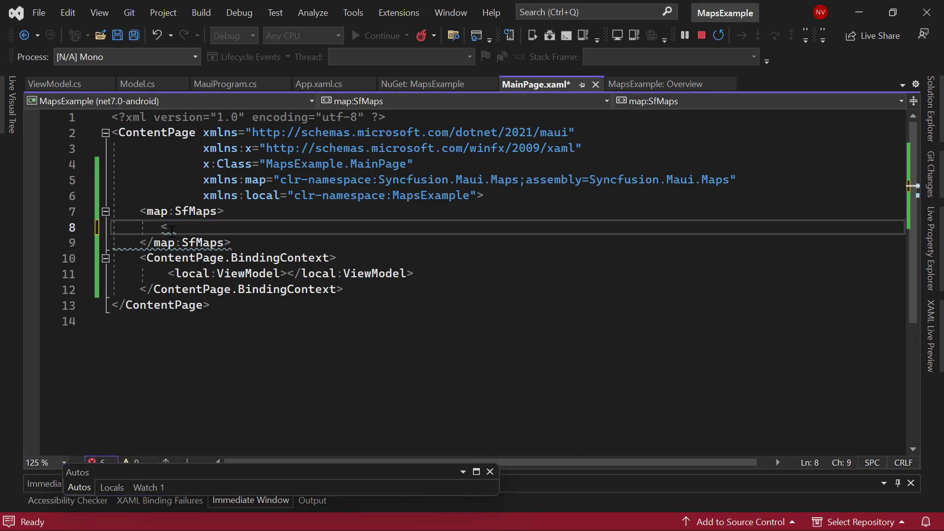
type("map:SfMaps.Layer>")
type("<")
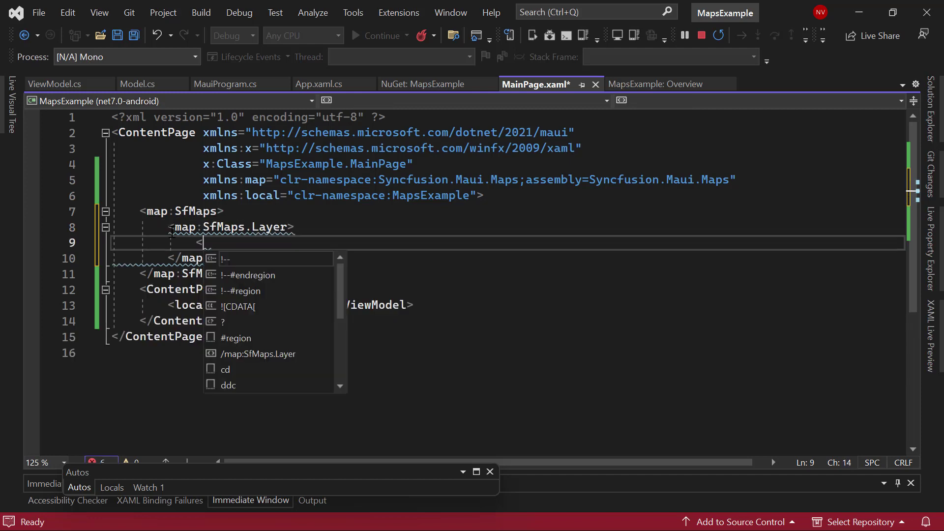
type("map:MapTileLayer")
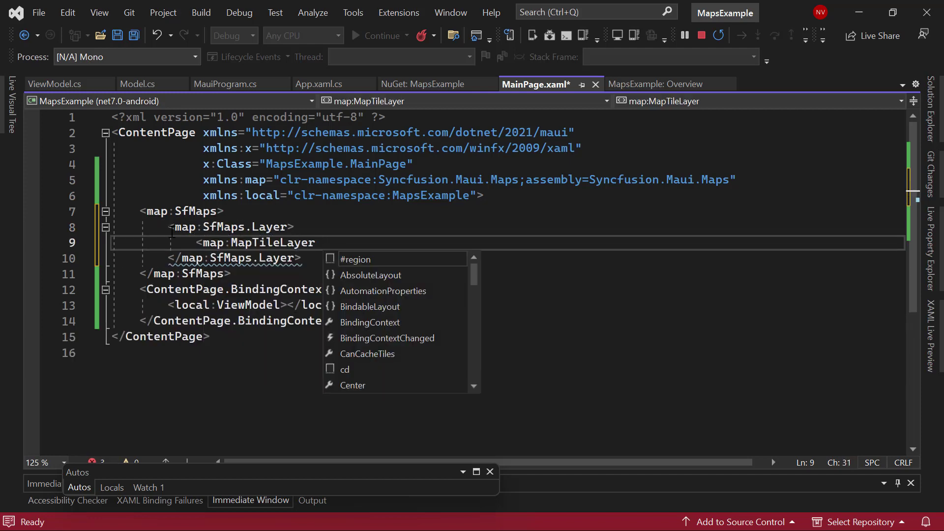
type("UrlTemplate=\"")
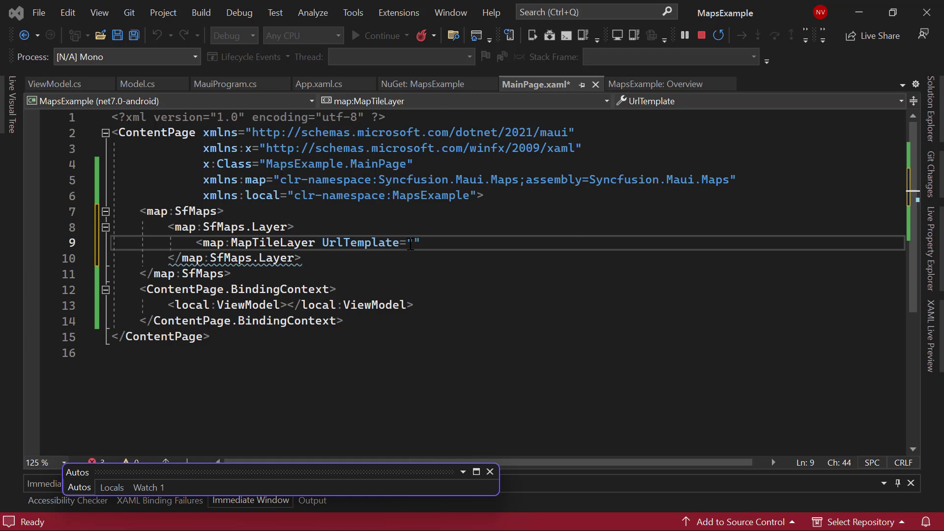
mouse_move(414, 242)
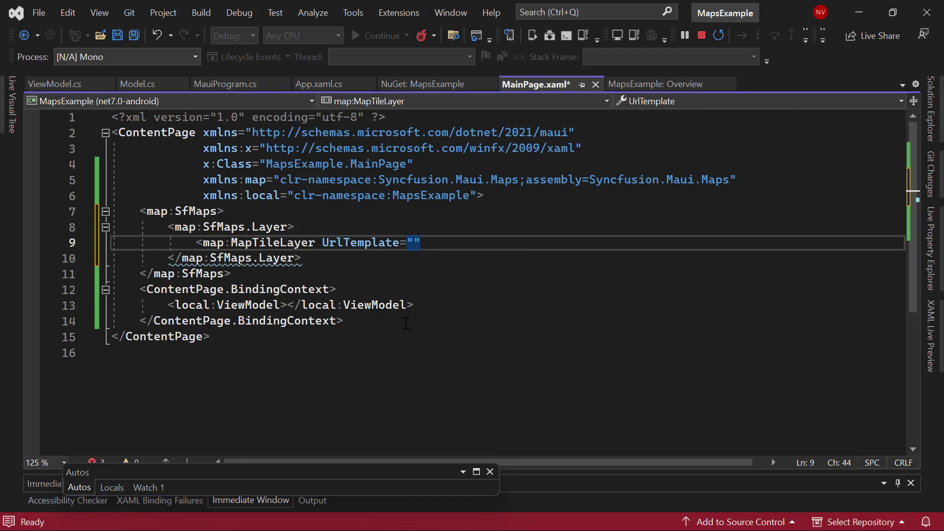
type("https://tile.openstreetmap.org/{z}/{x}/{y}.png")
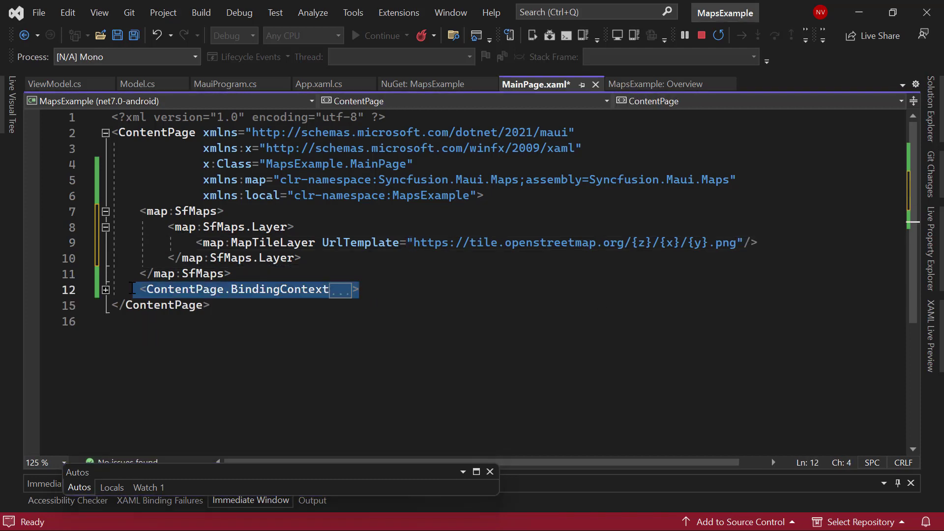
key("Delete")
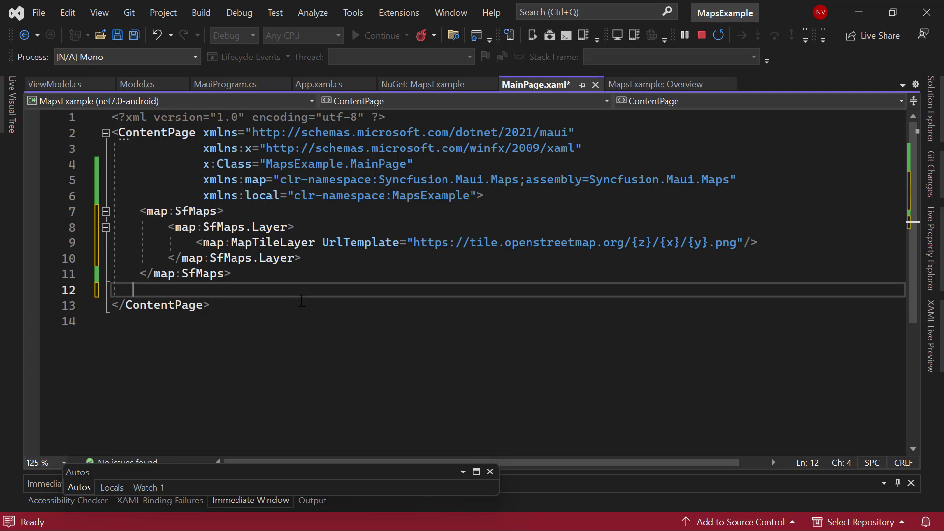